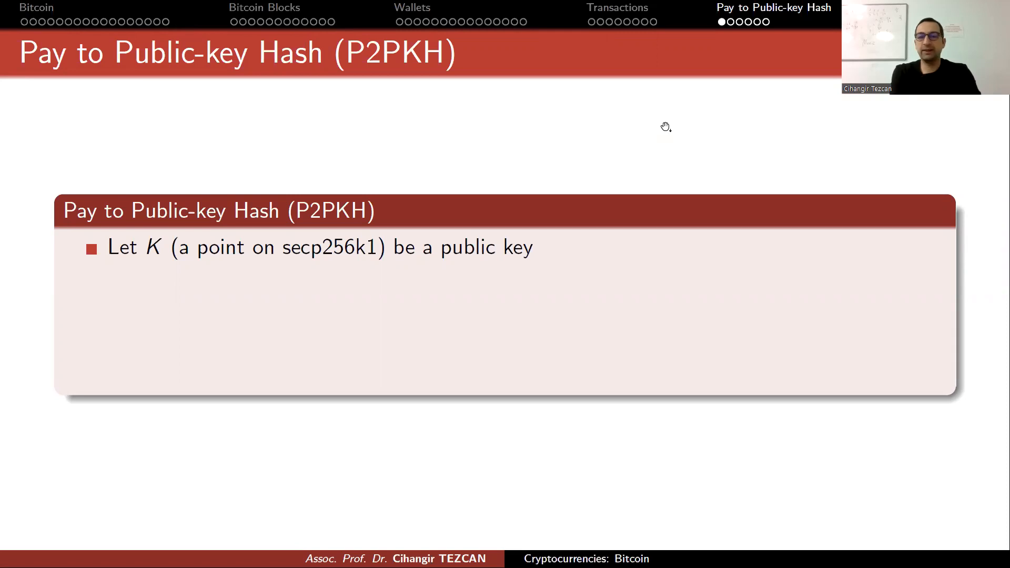
mouse_move(671, 127)
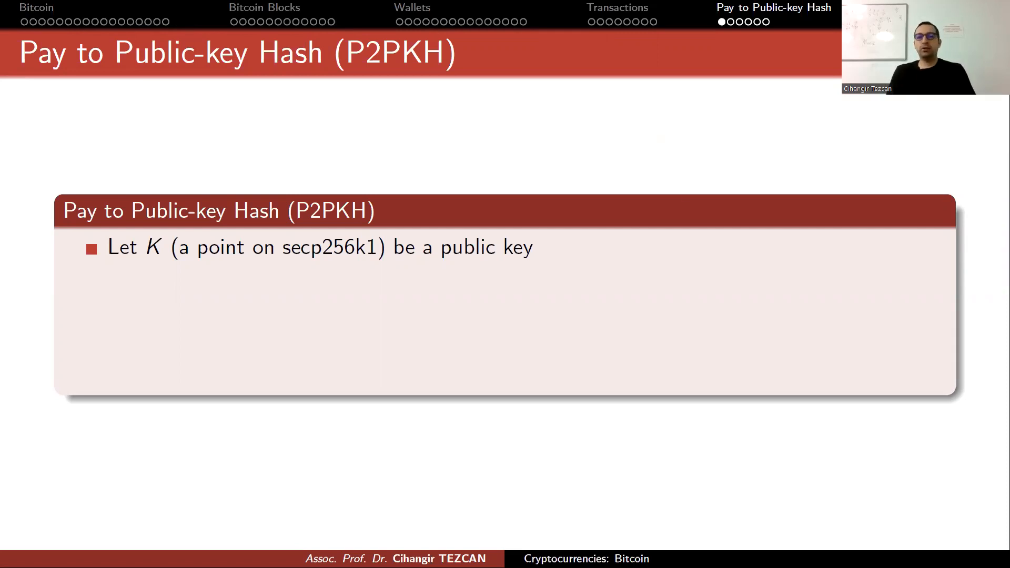
mouse_move(692, 102)
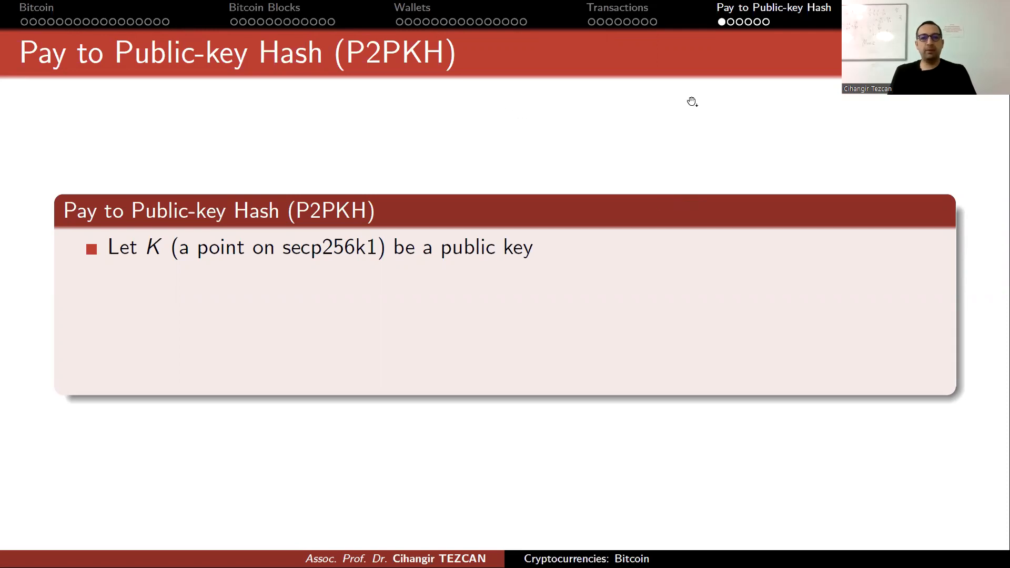
mouse_move(397, 128)
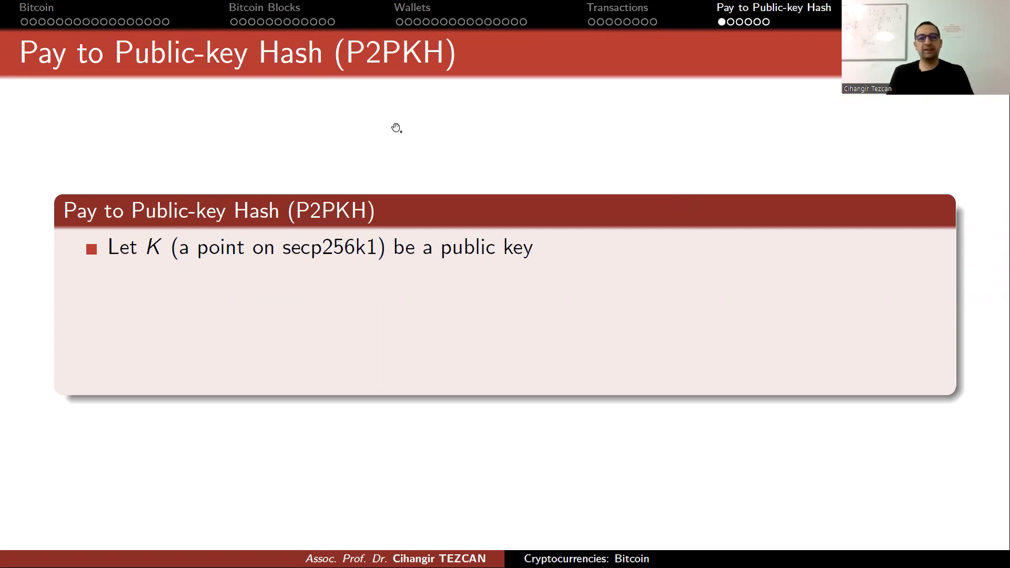
mouse_move(249, 297)
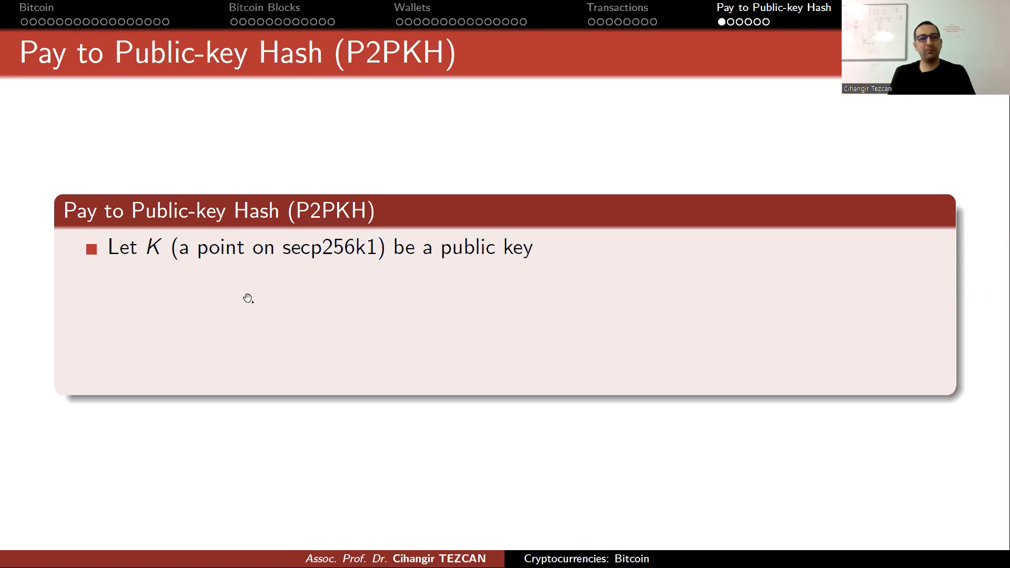
mouse_move(159, 283)
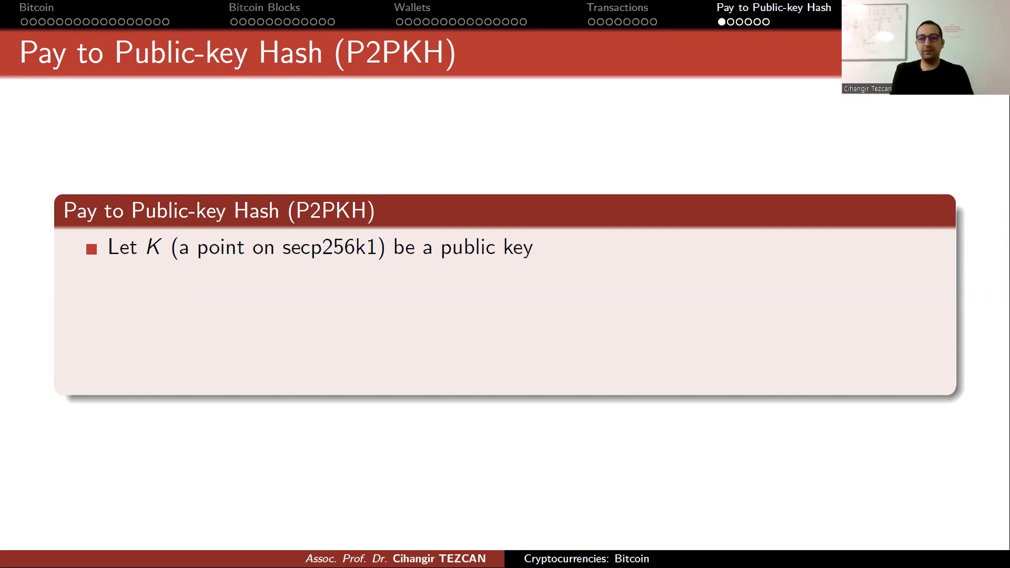
mouse_move(533, 62)
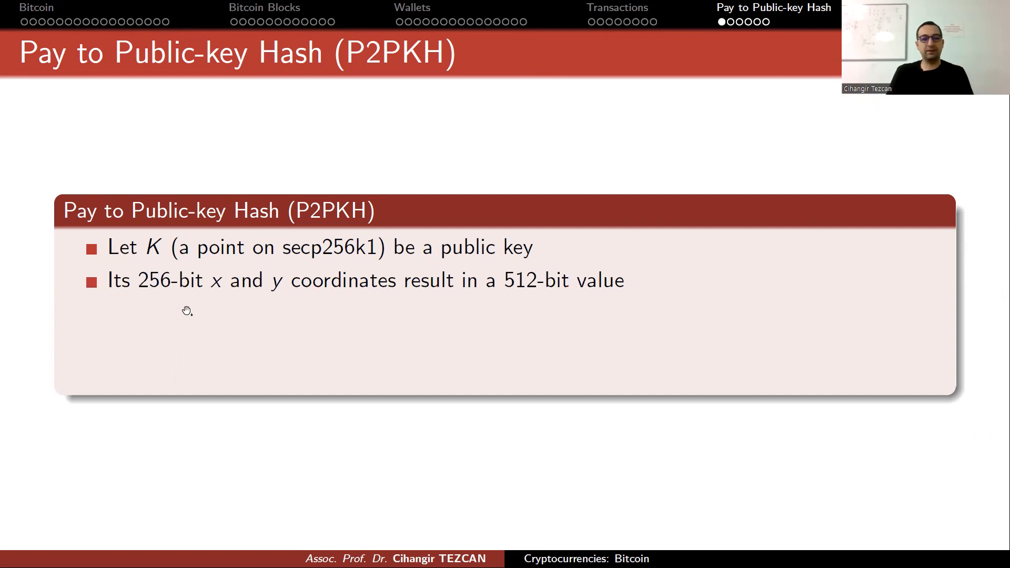
mouse_move(463, 382)
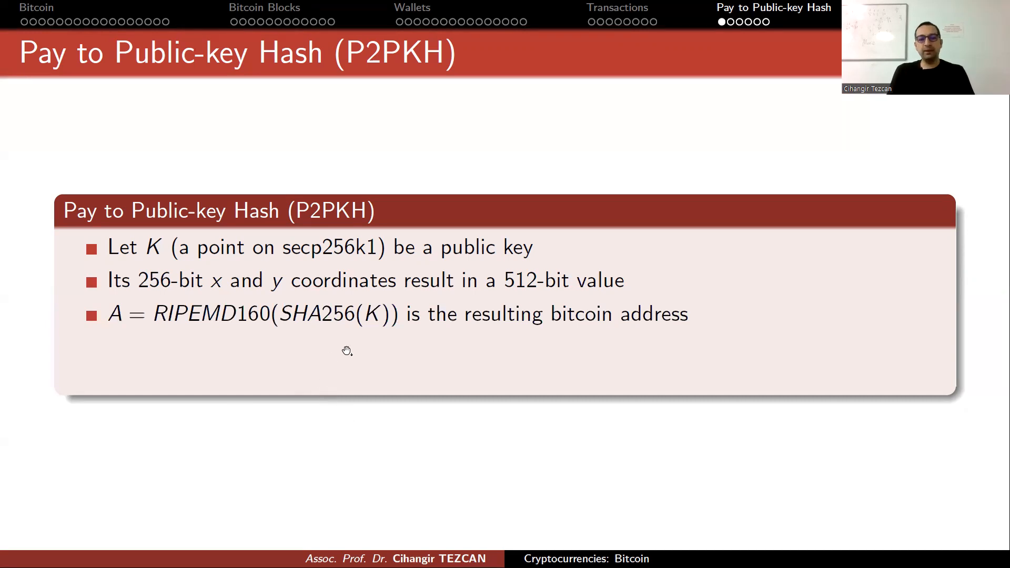
mouse_move(256, 334)
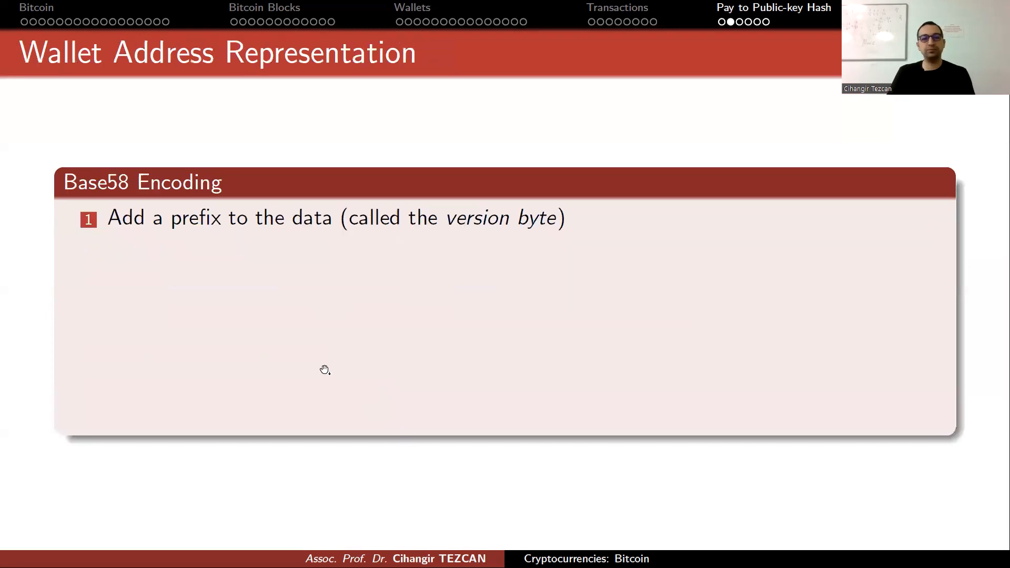
mouse_move(397, 306)
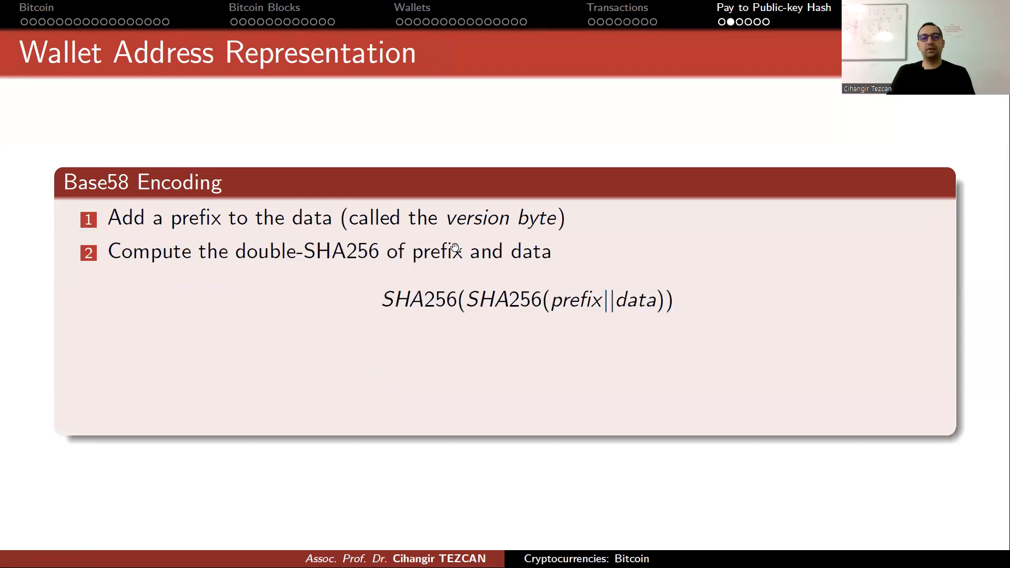
mouse_move(644, 306)
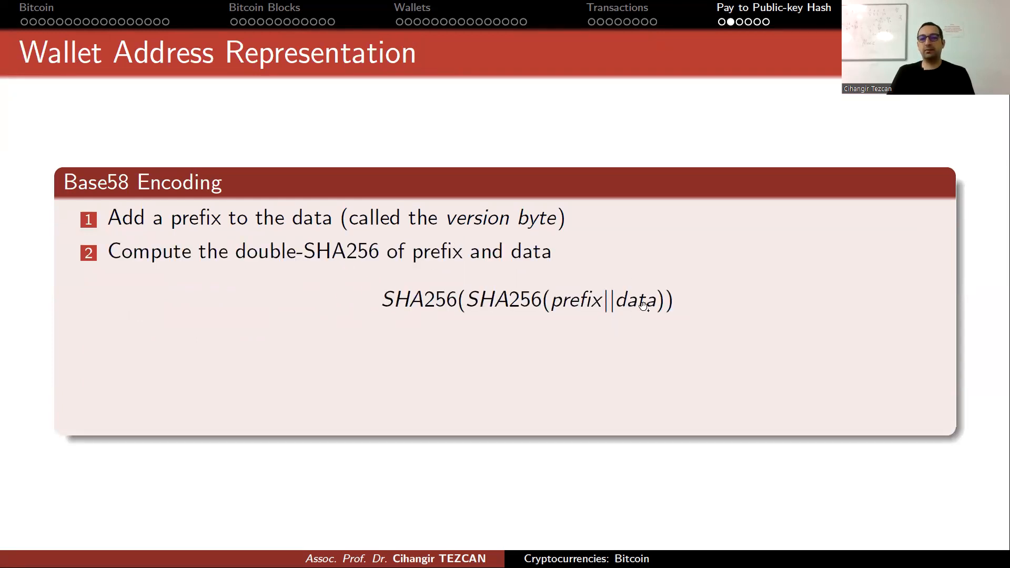
mouse_move(566, 313)
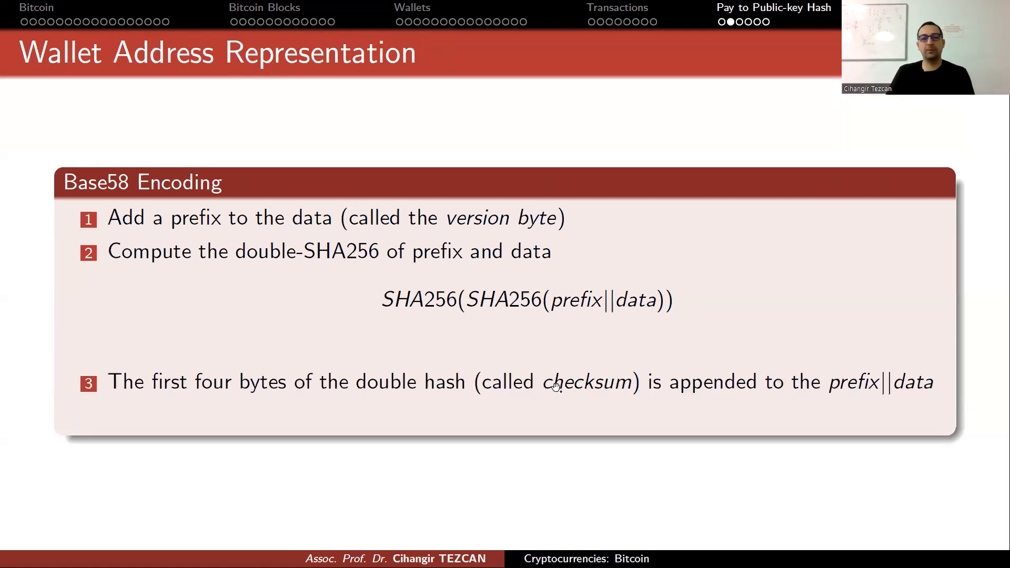
mouse_move(563, 318)
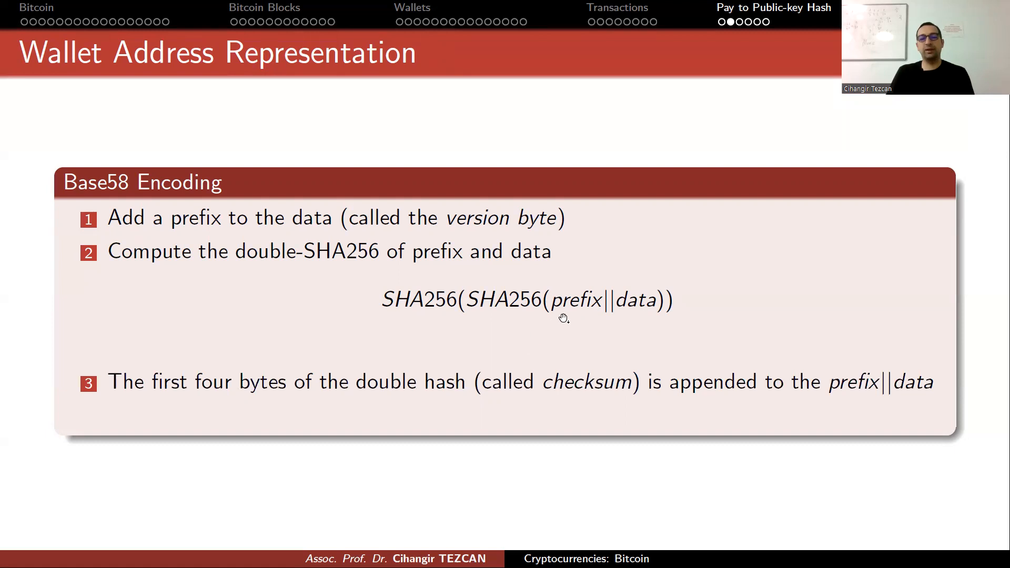
mouse_move(337, 383)
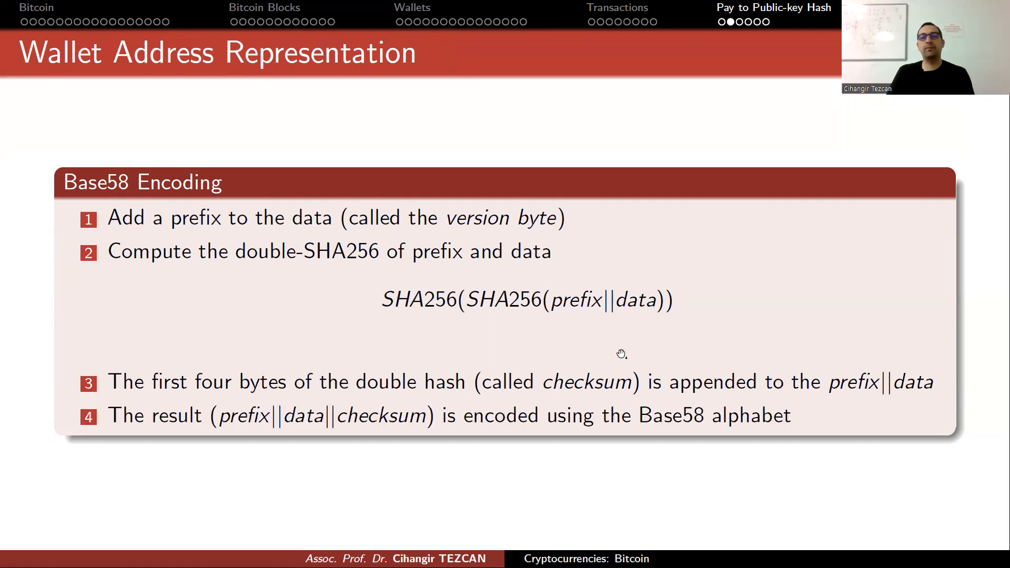
mouse_move(393, 434)
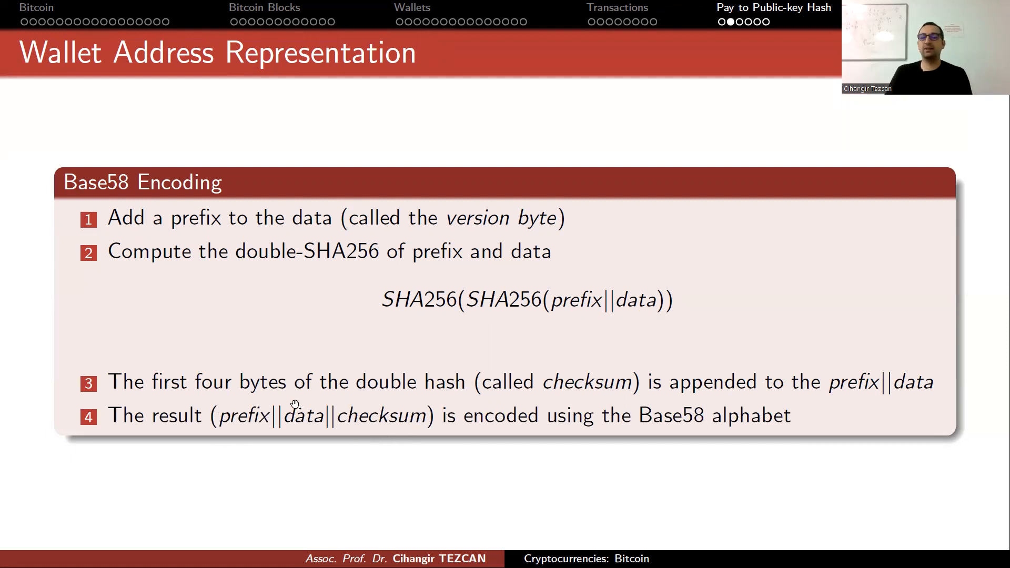
mouse_move(675, 437)
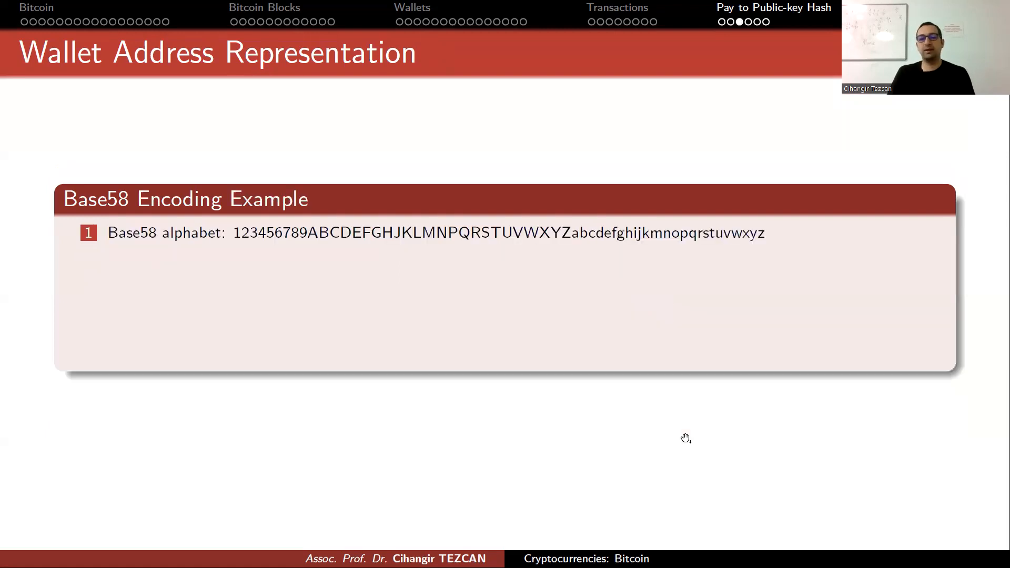
mouse_move(274, 259)
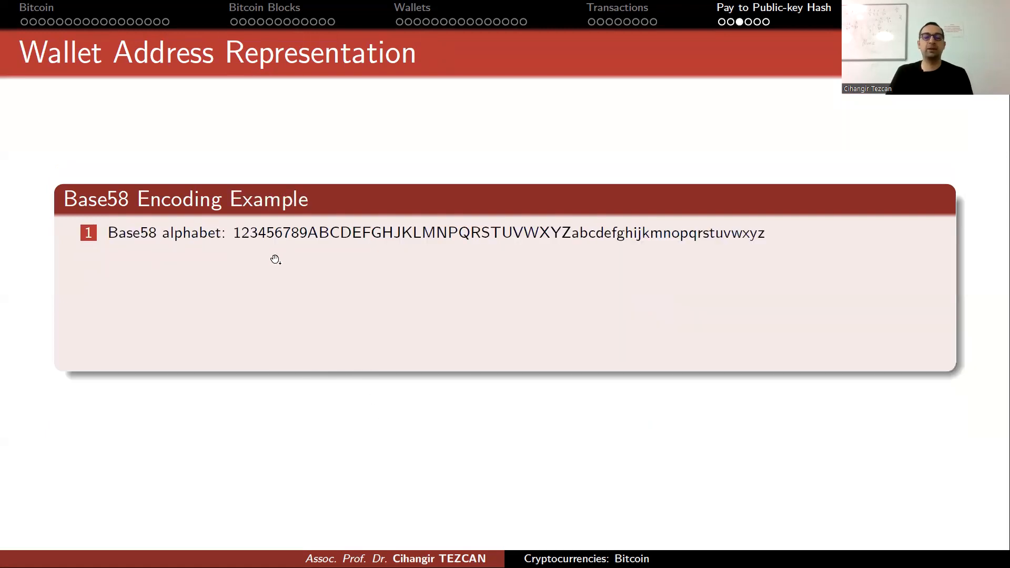
mouse_move(330, 245)
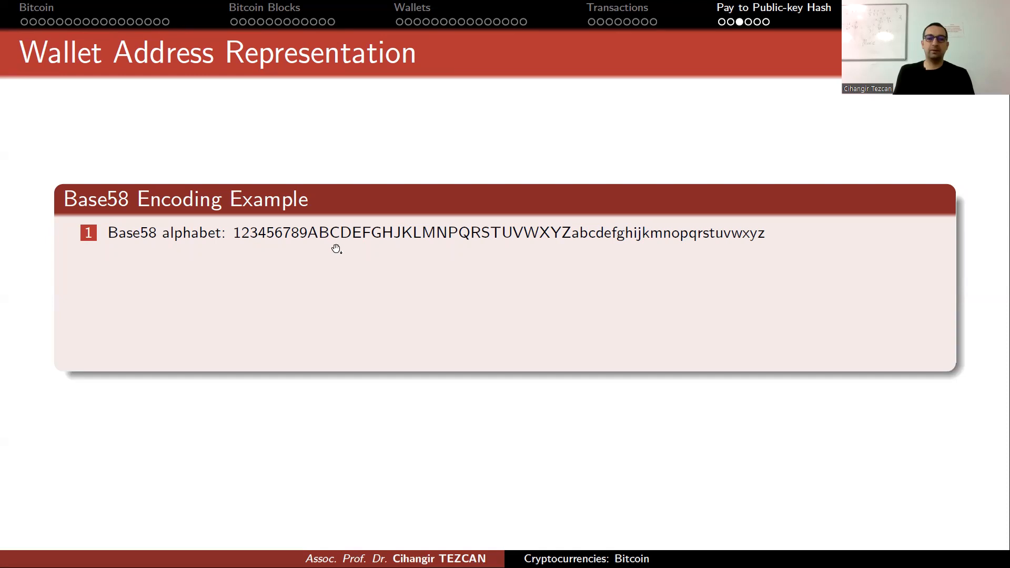
mouse_move(334, 253)
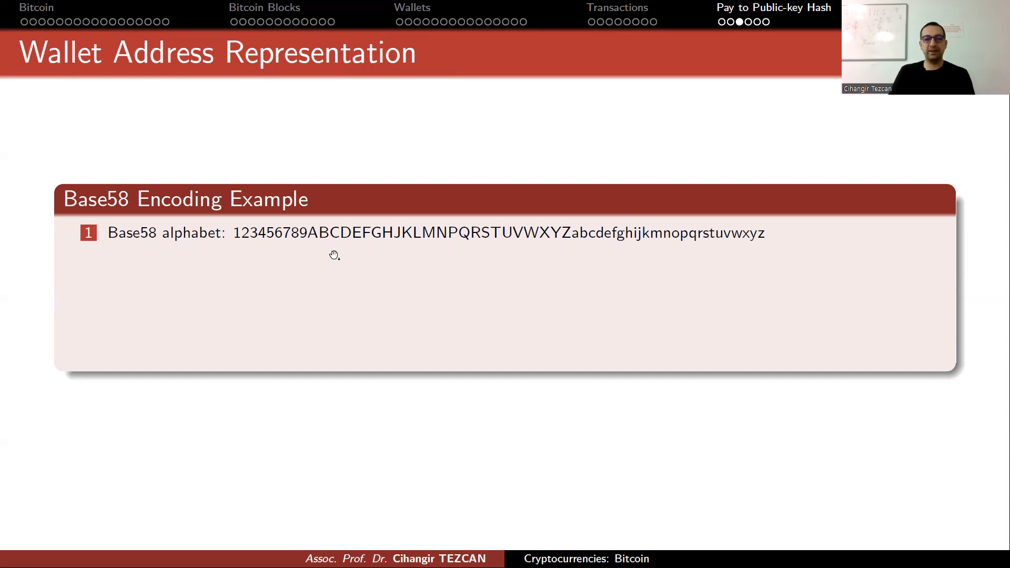
mouse_move(240, 250)
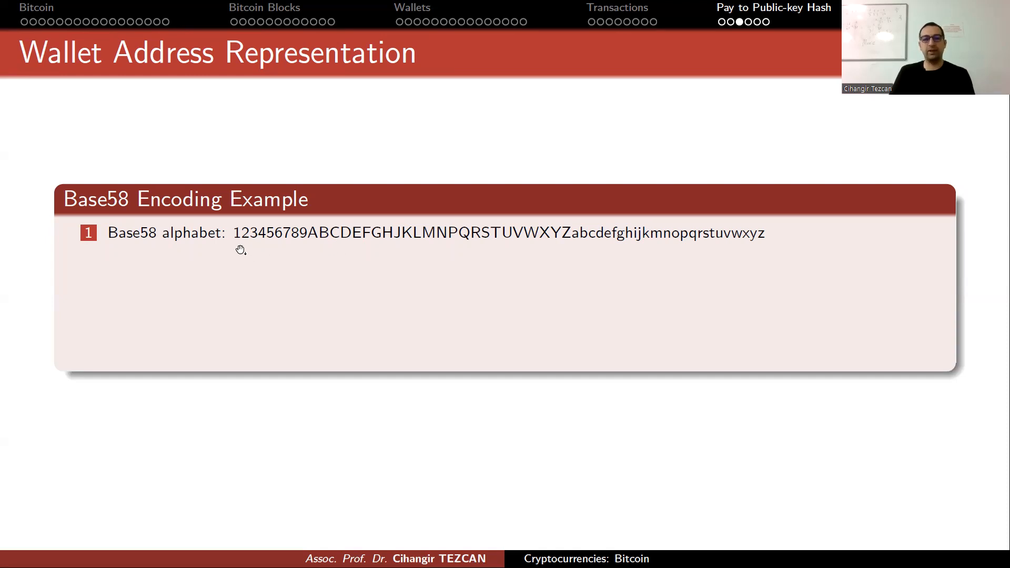
mouse_move(447, 245)
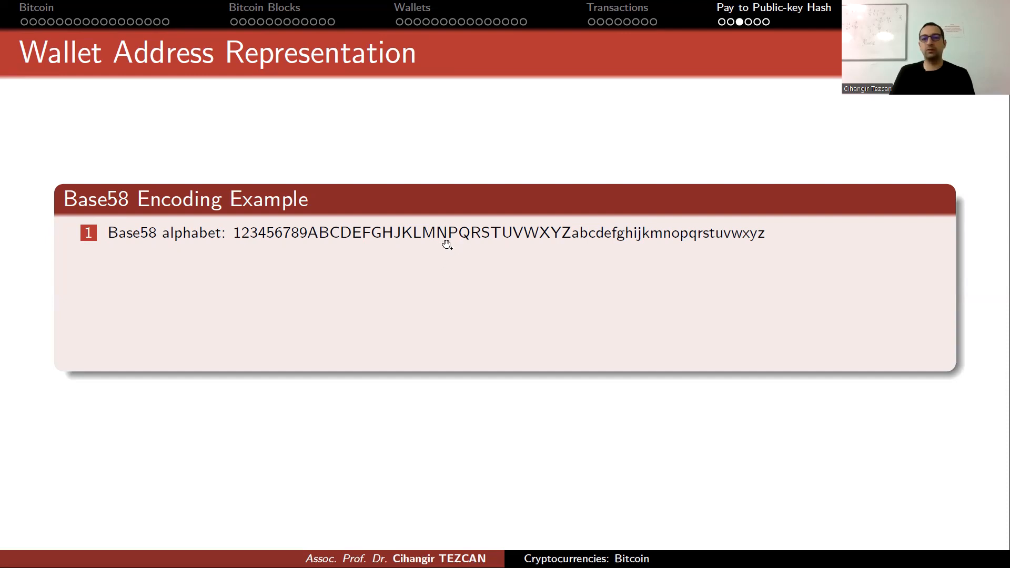
mouse_move(656, 251)
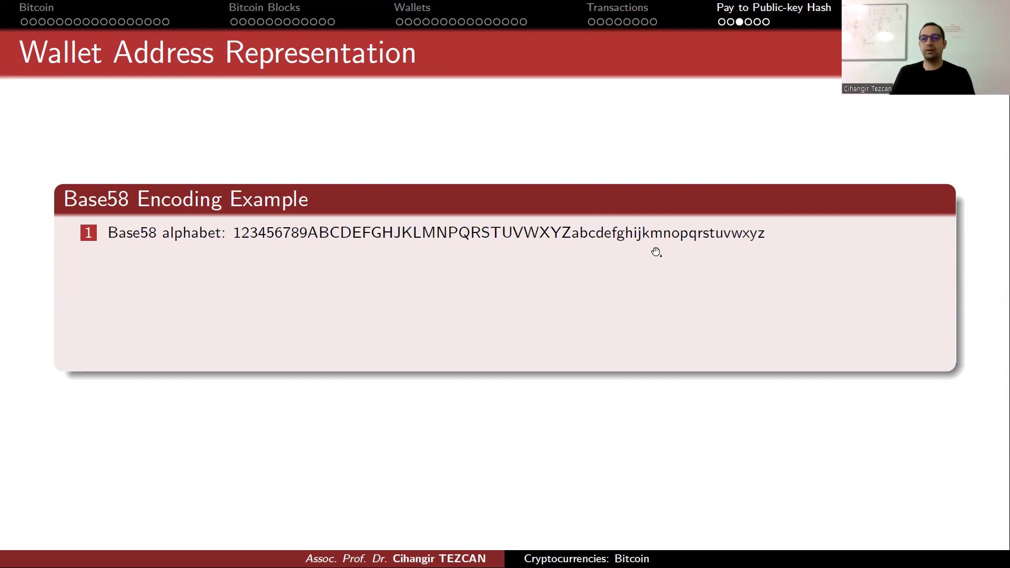
mouse_move(637, 242)
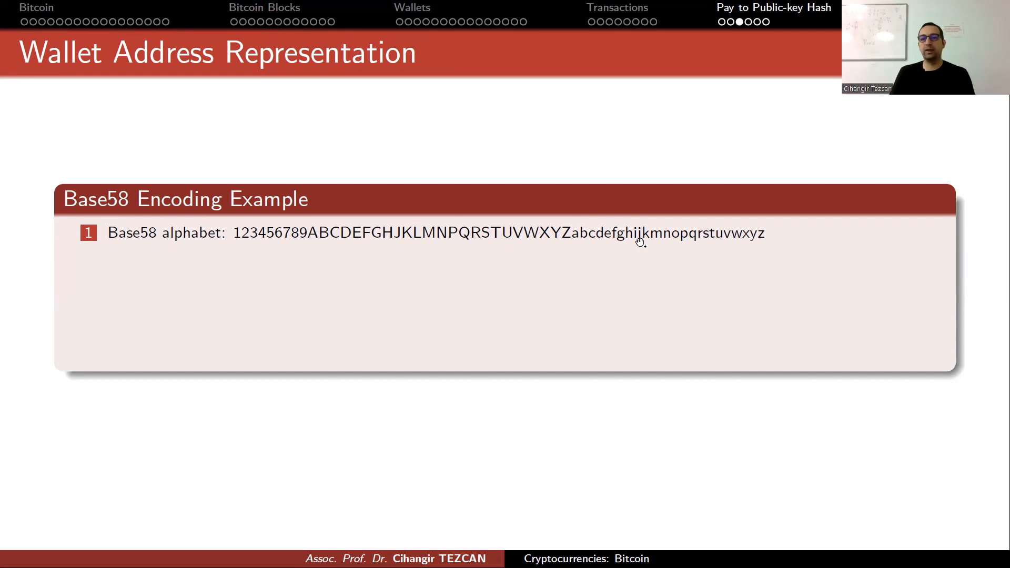
mouse_move(234, 248)
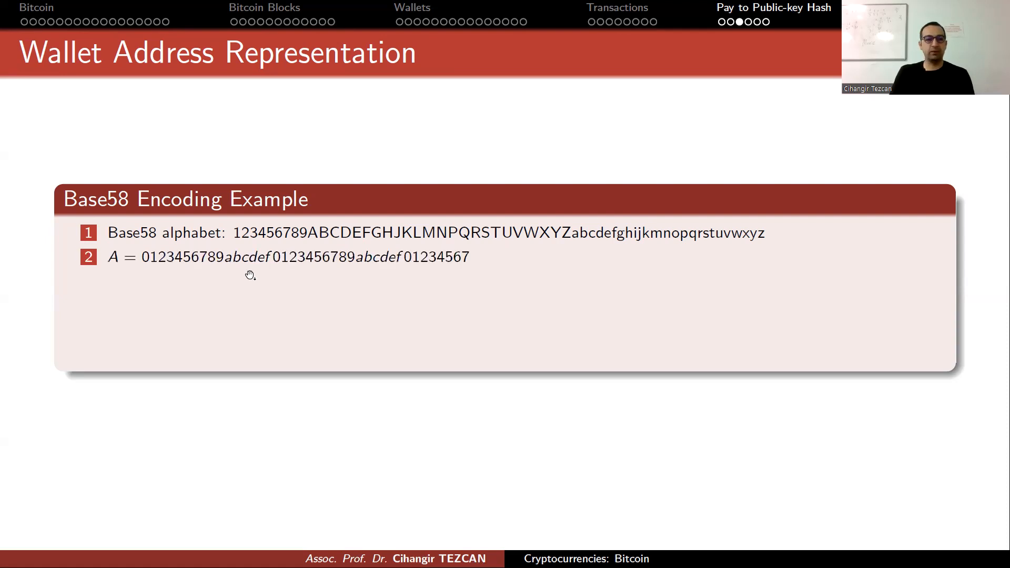
mouse_move(140, 267)
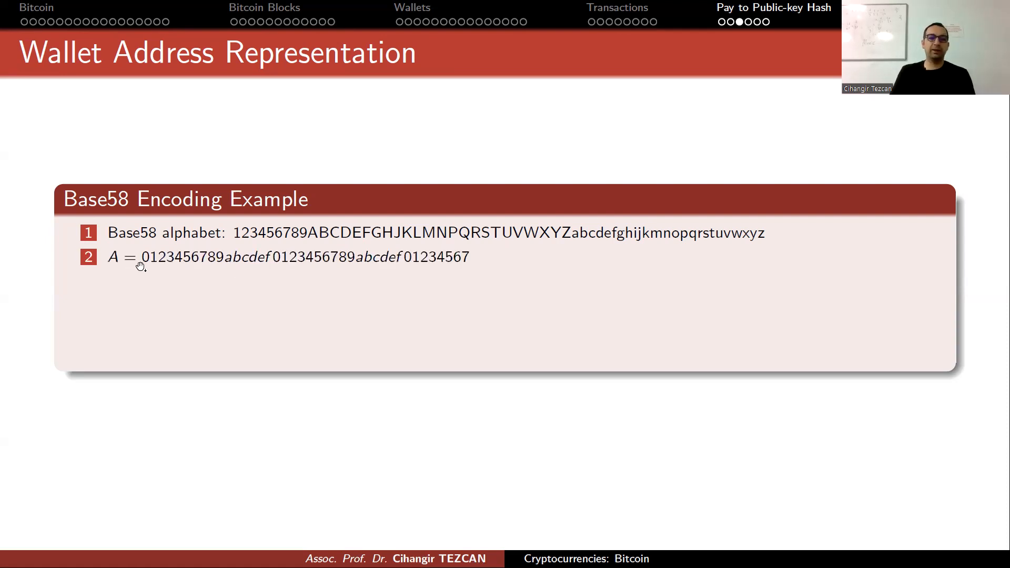
mouse_move(340, 269)
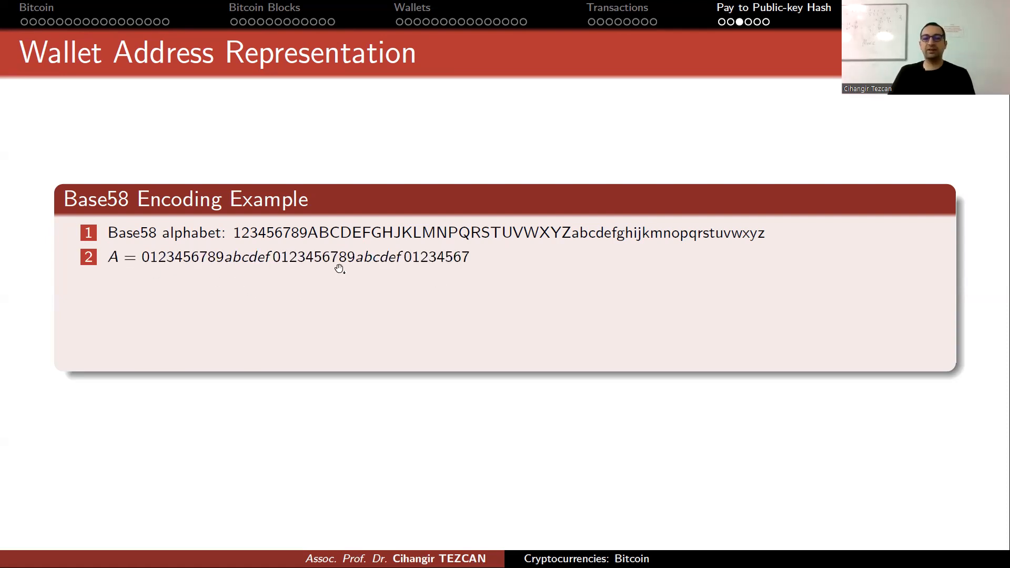
mouse_move(144, 269)
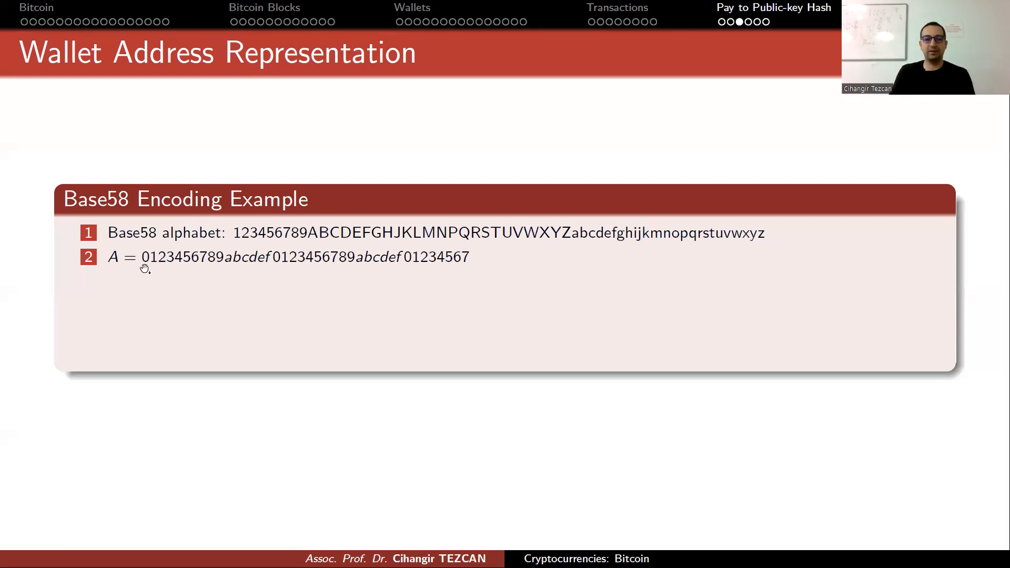
mouse_move(473, 275)
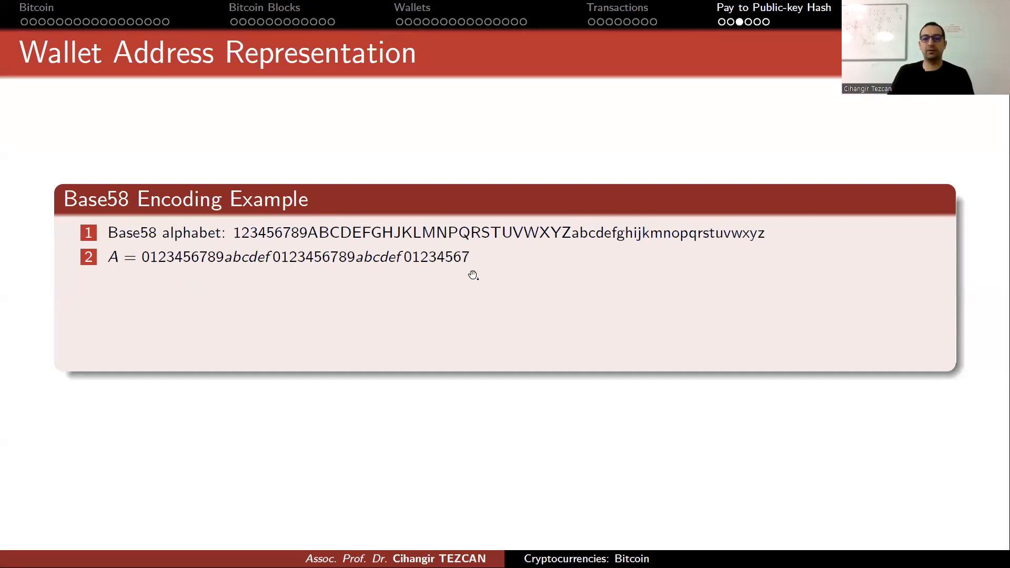
mouse_move(215, 286)
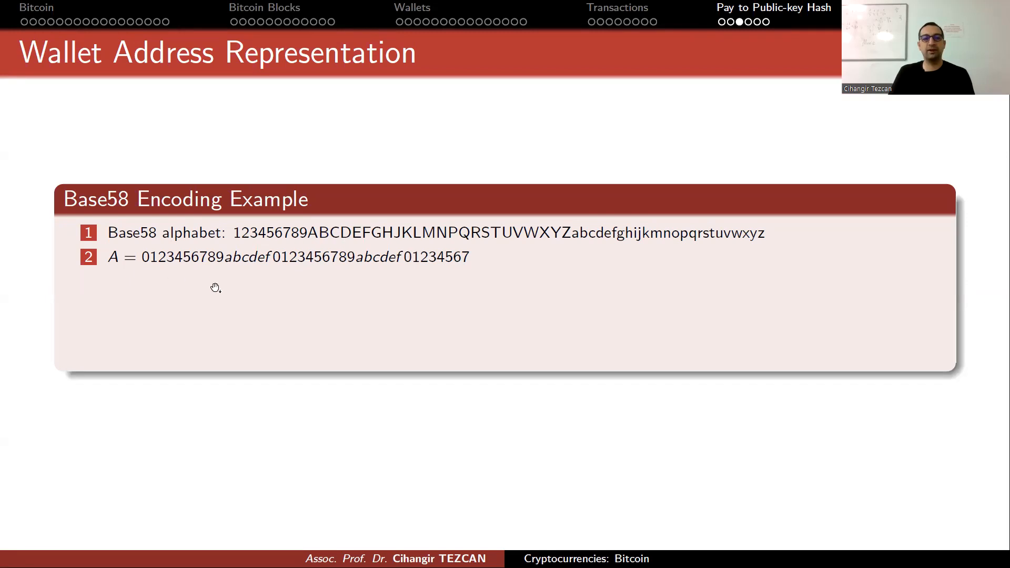
mouse_move(346, 276)
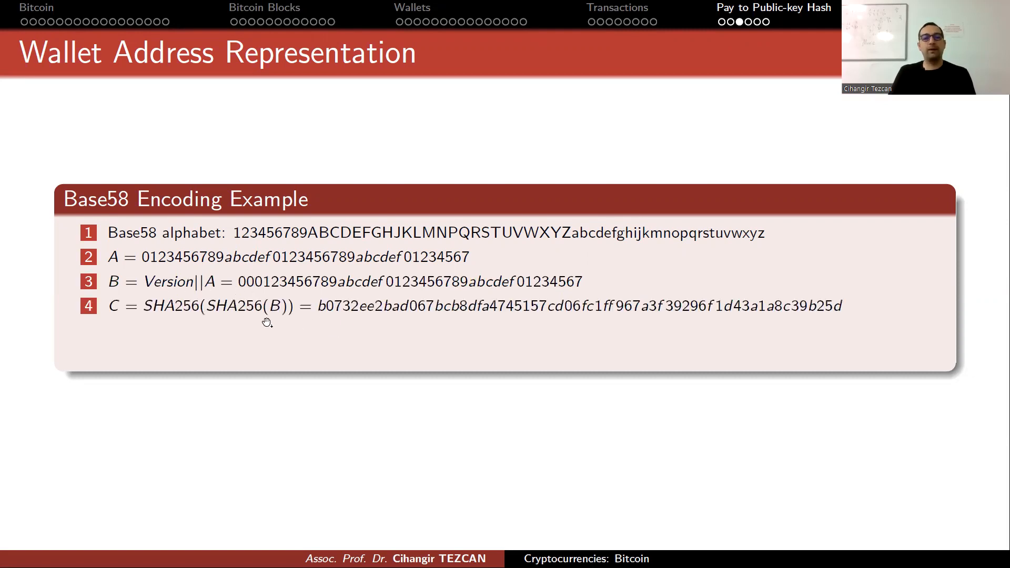
mouse_move(316, 322)
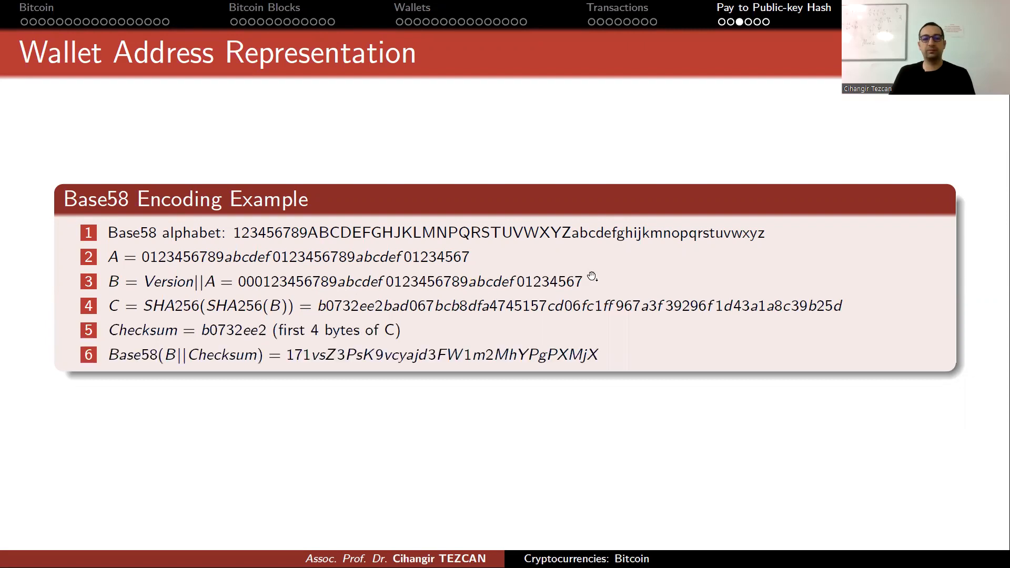
mouse_move(271, 365)
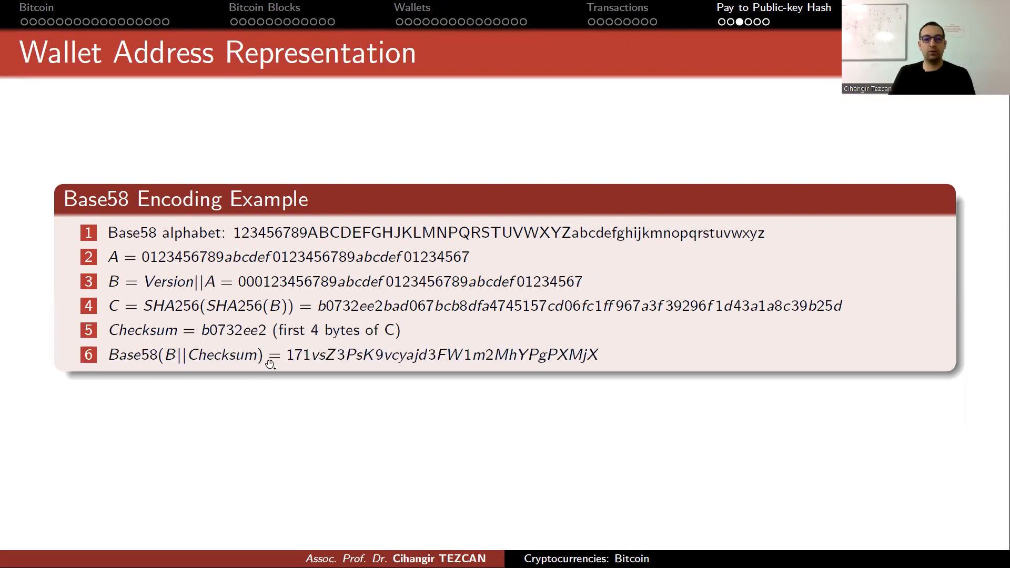
mouse_move(608, 392)
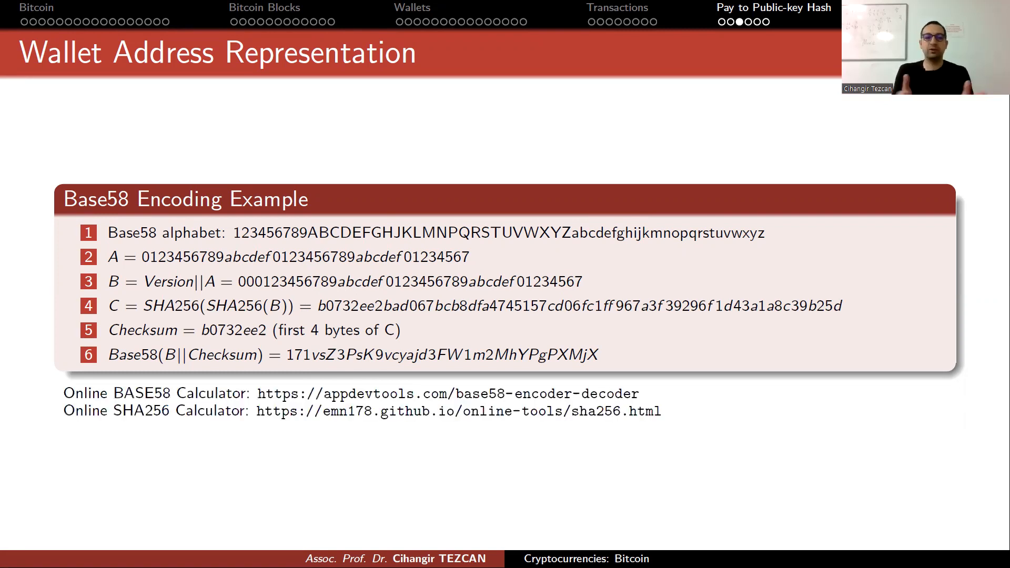
mouse_move(481, 417)
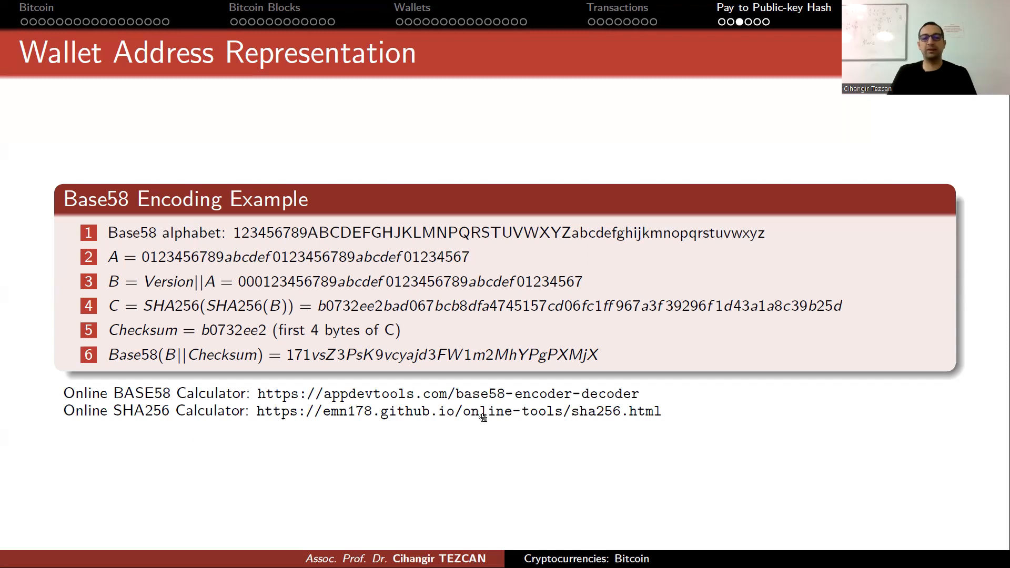
mouse_move(451, 481)
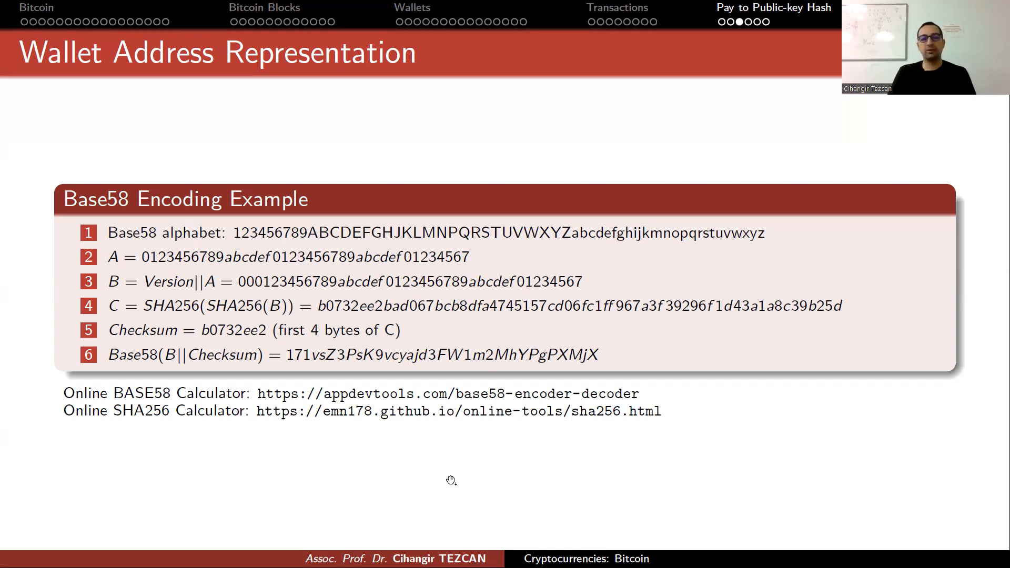
mouse_move(322, 394)
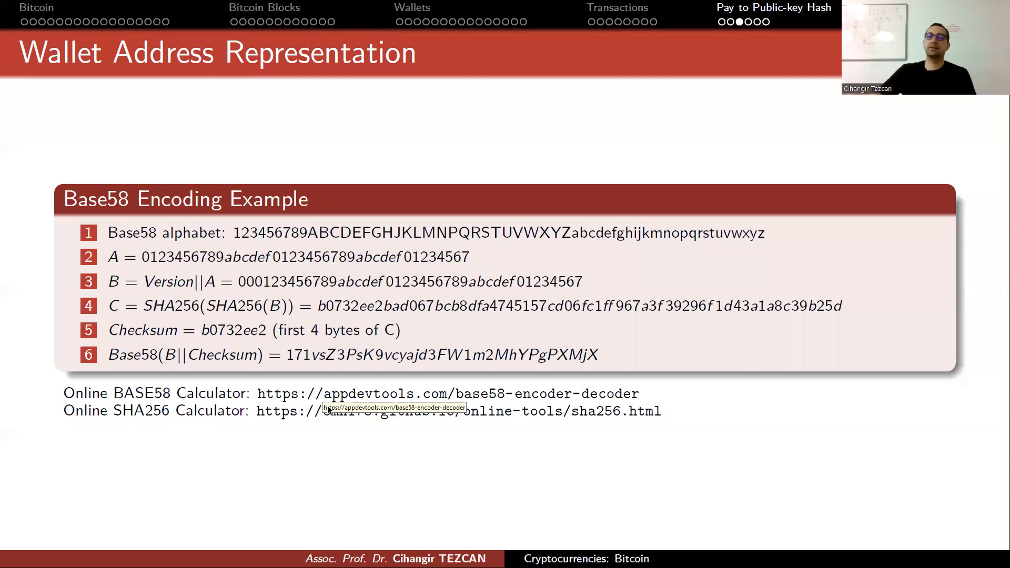
mouse_move(345, 367)
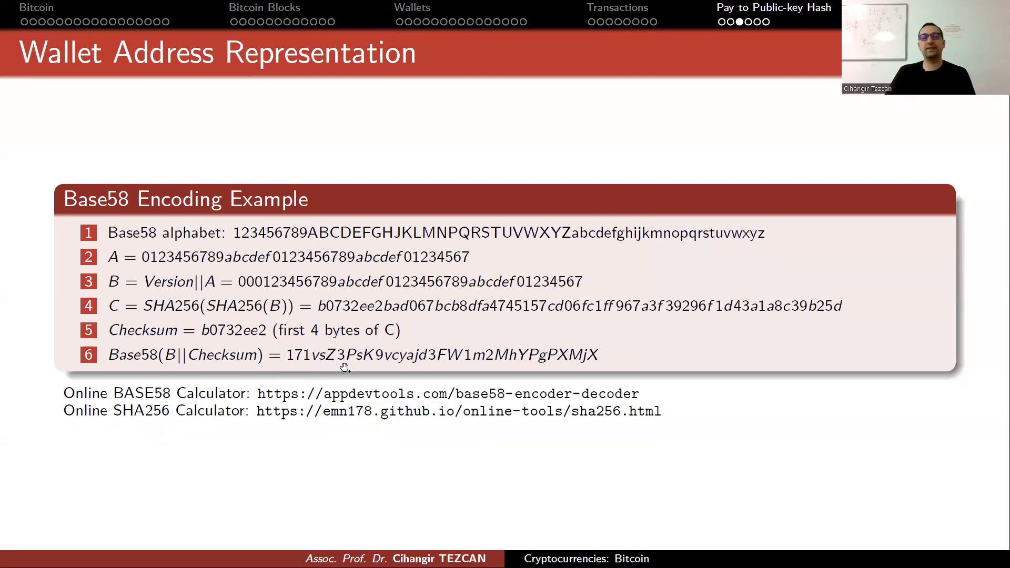
mouse_move(480, 363)
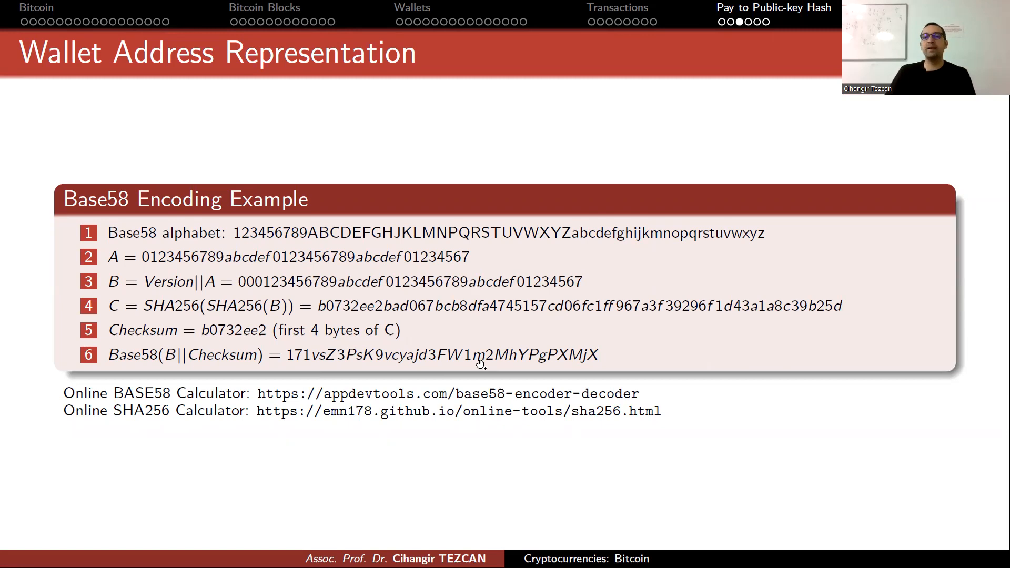
mouse_move(479, 365)
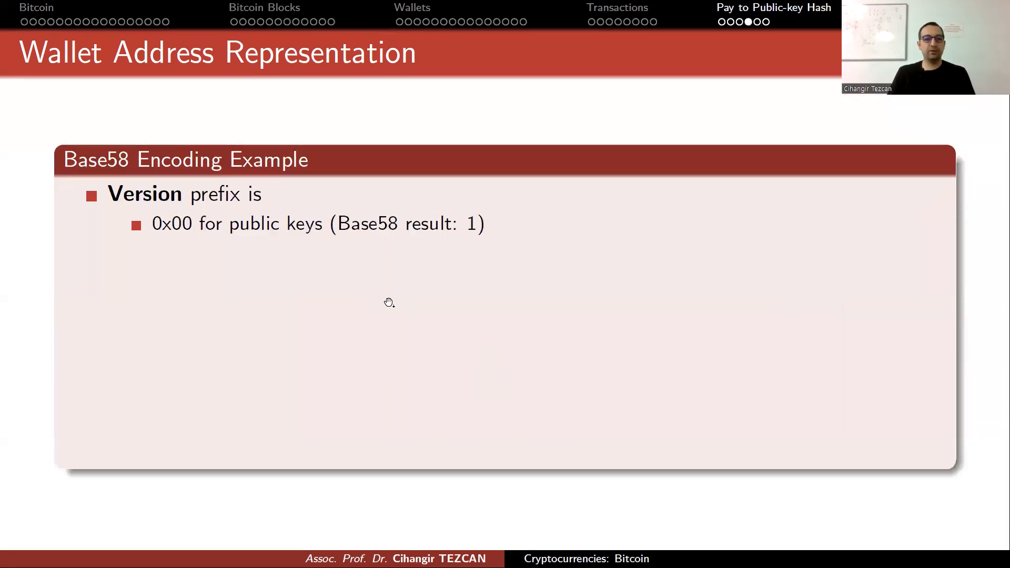
mouse_move(180, 240)
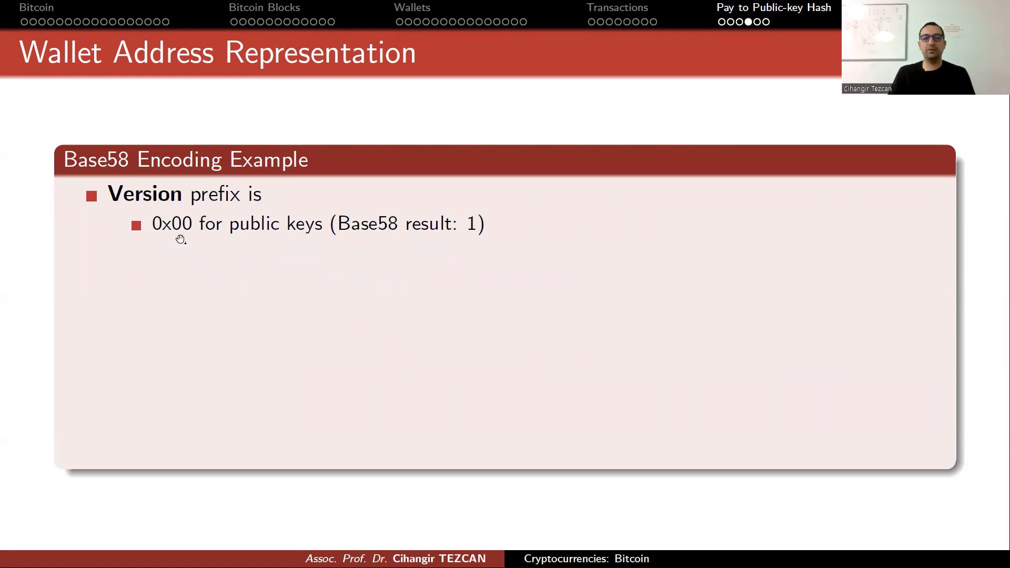
mouse_move(340, 262)
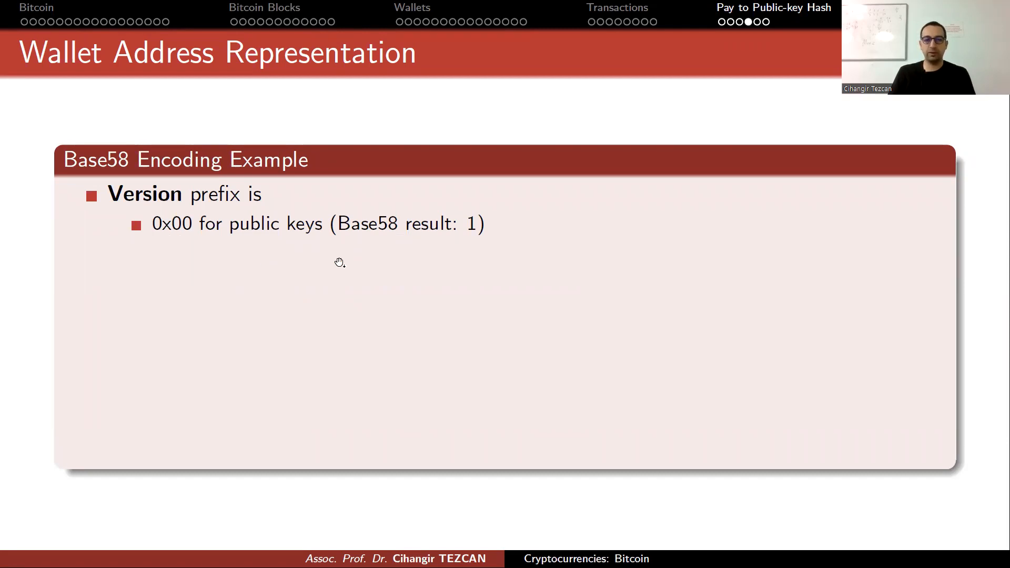
mouse_move(477, 240)
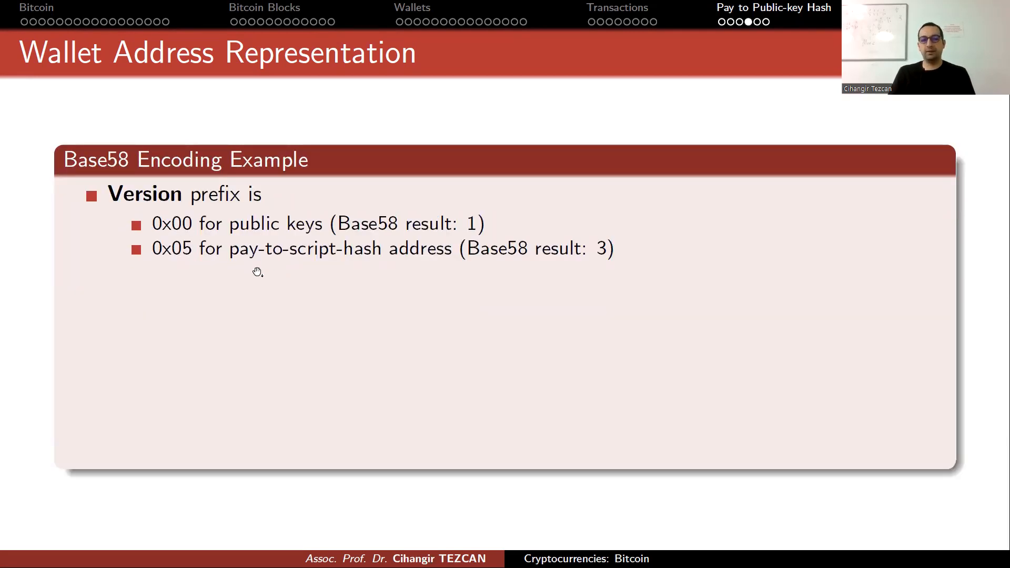
mouse_move(286, 290)
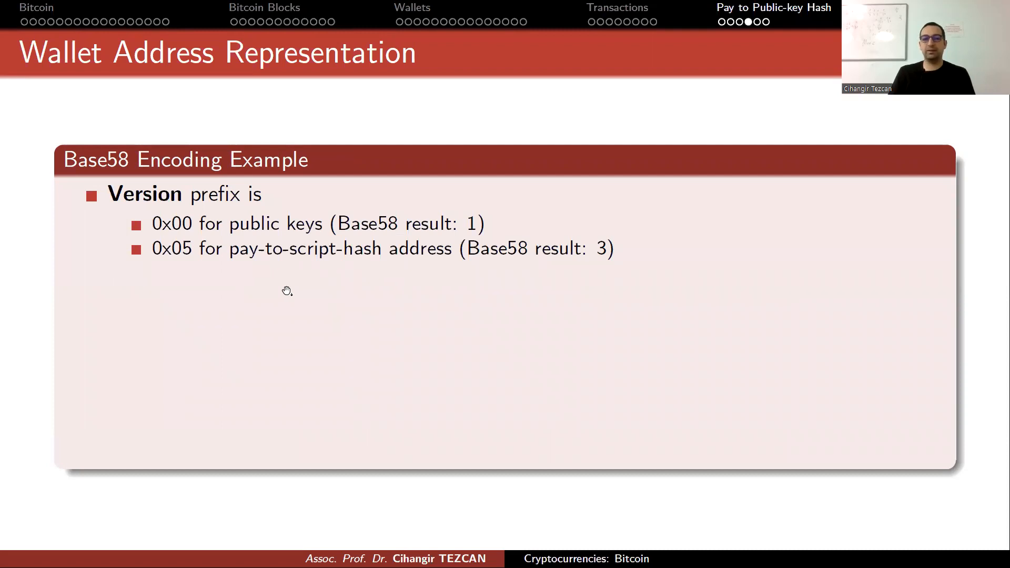
mouse_move(187, 266)
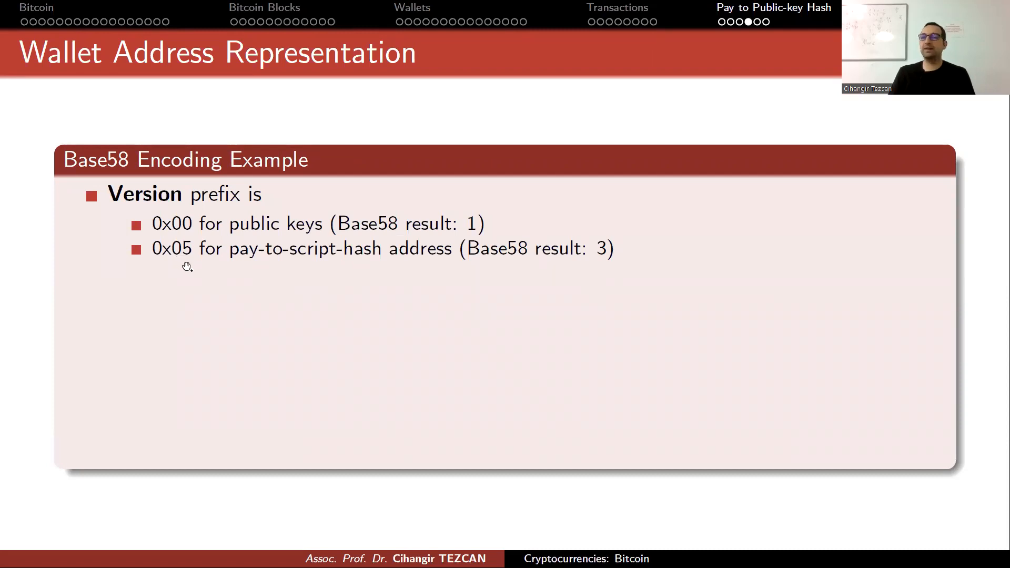
mouse_move(526, 280)
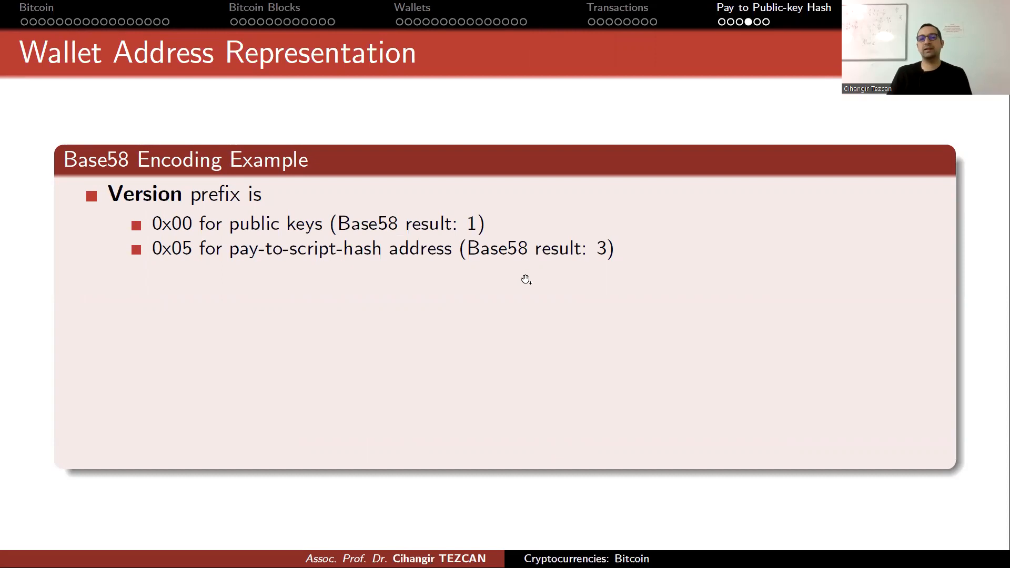
mouse_move(602, 264)
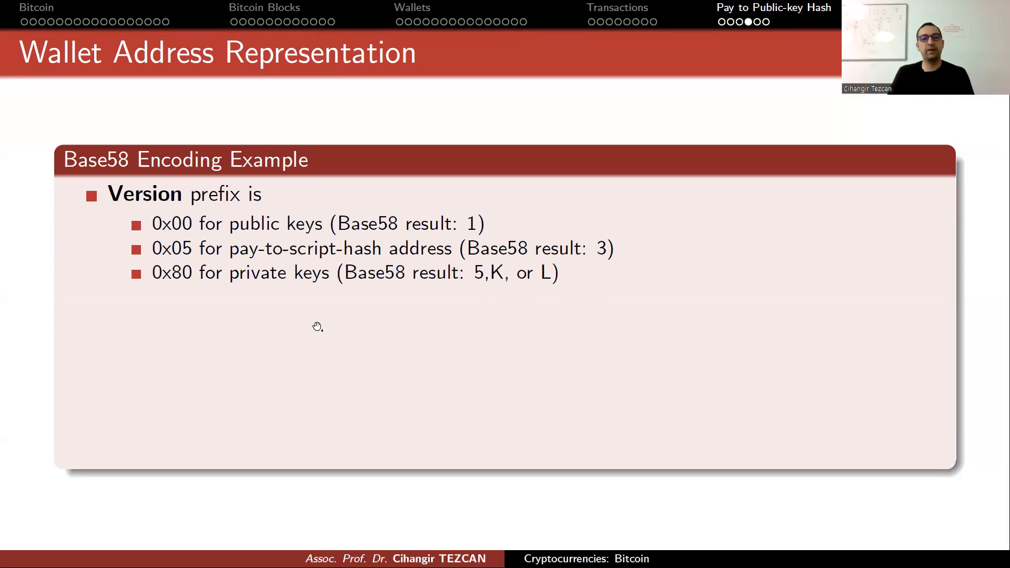
mouse_move(198, 287)
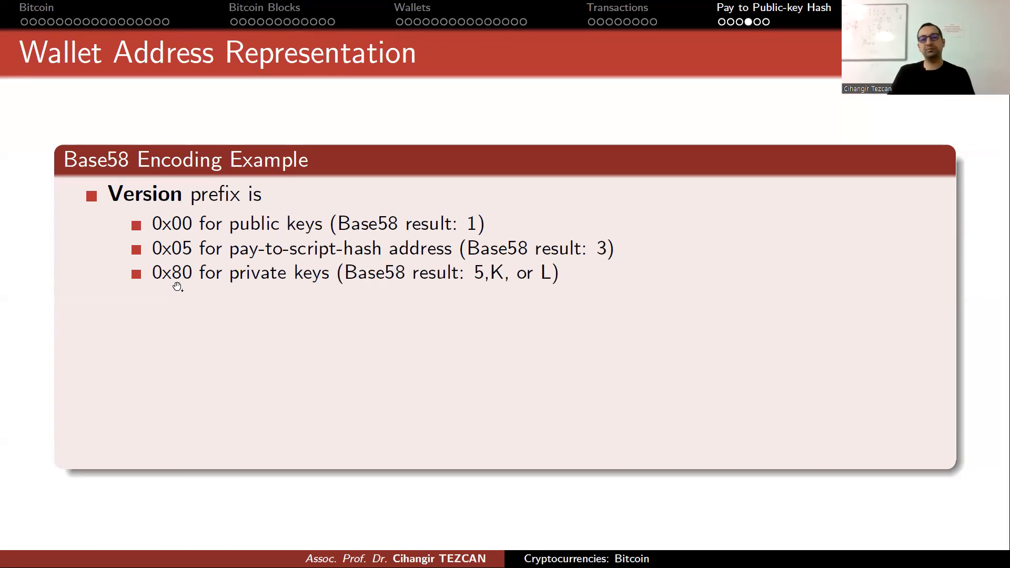
mouse_move(194, 300)
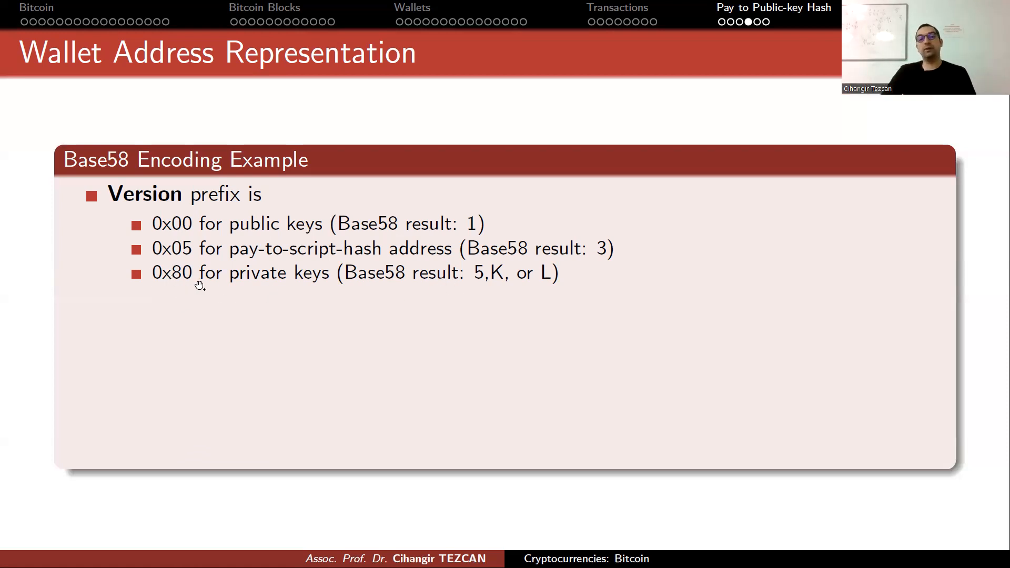
mouse_move(456, 298)
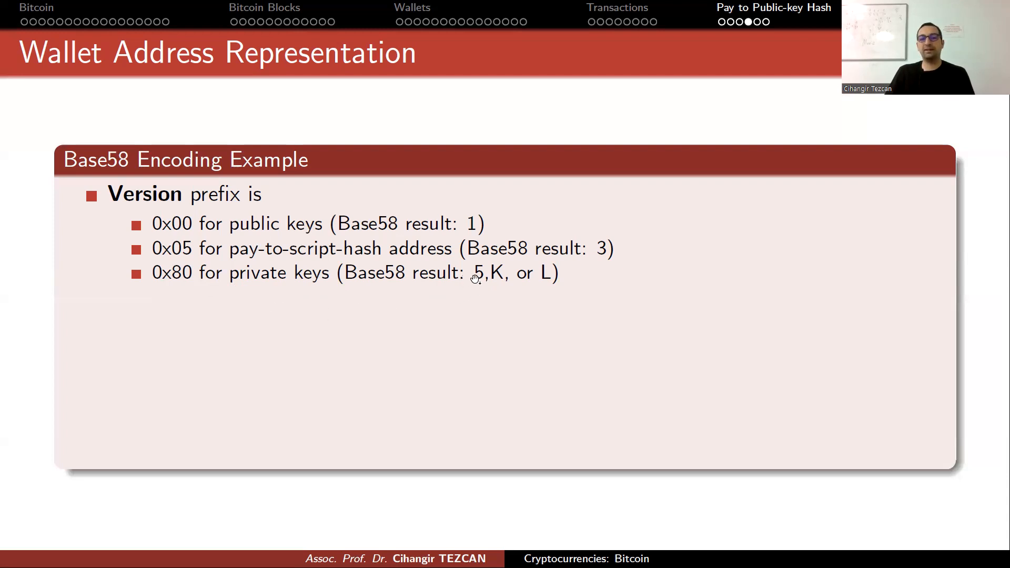
mouse_move(557, 292)
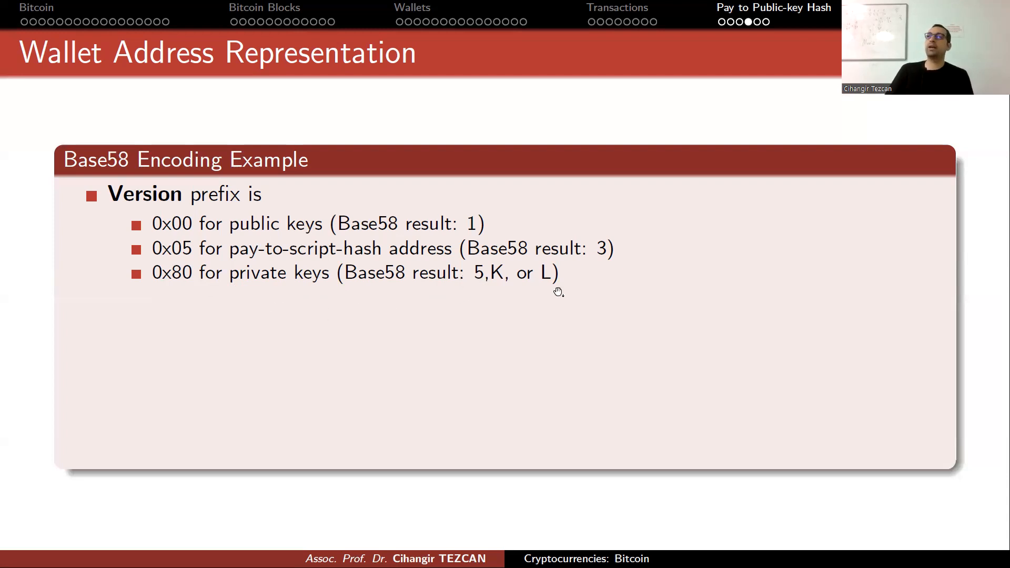
mouse_move(503, 291)
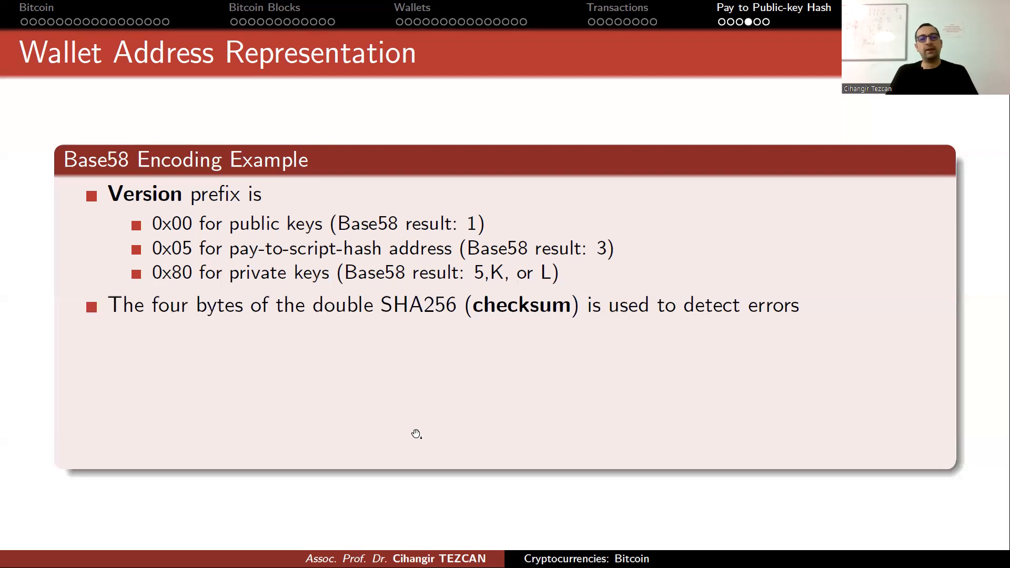
mouse_move(718, 400)
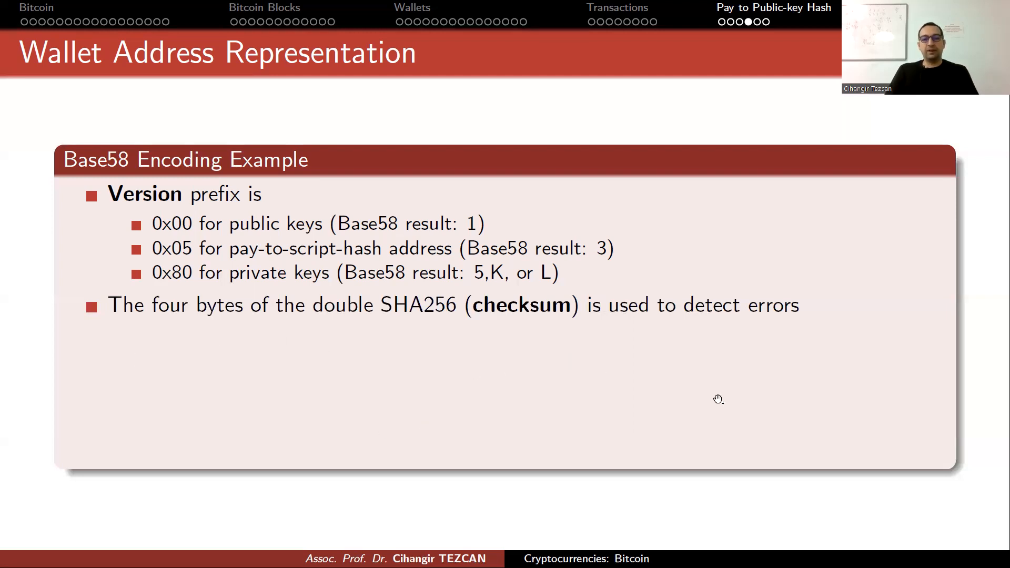
mouse_move(793, 377)
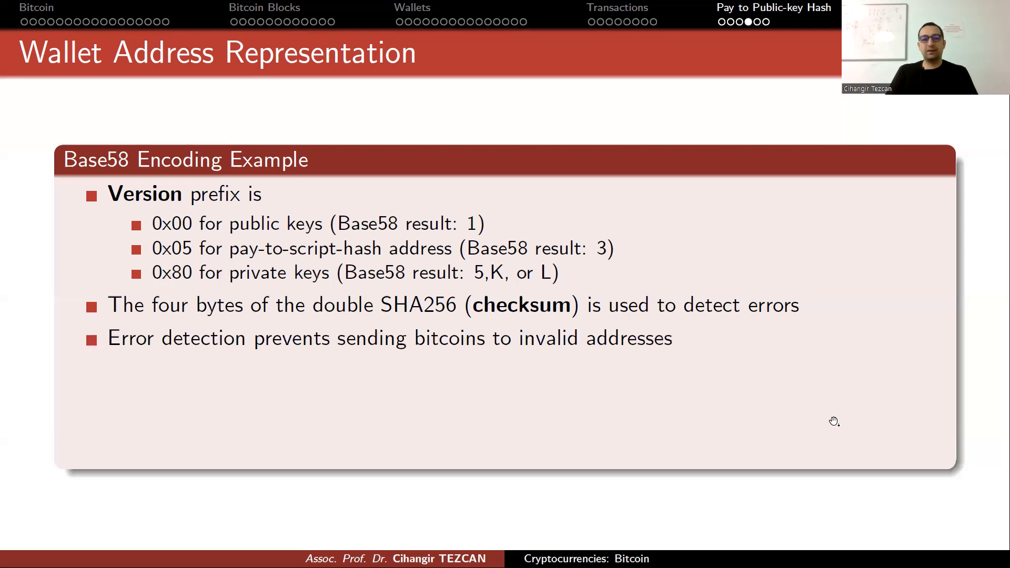
mouse_move(808, 437)
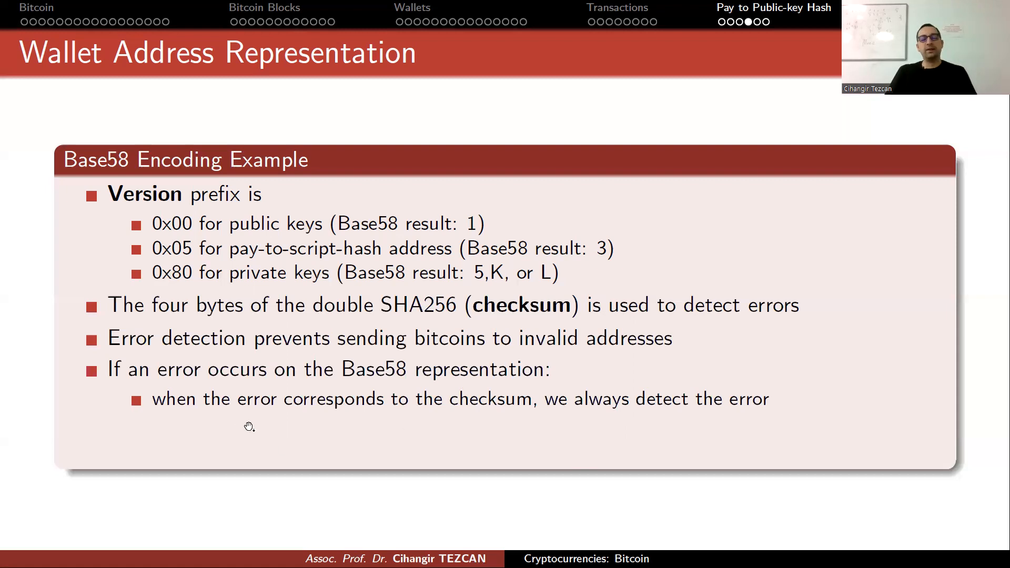
mouse_move(955, 423)
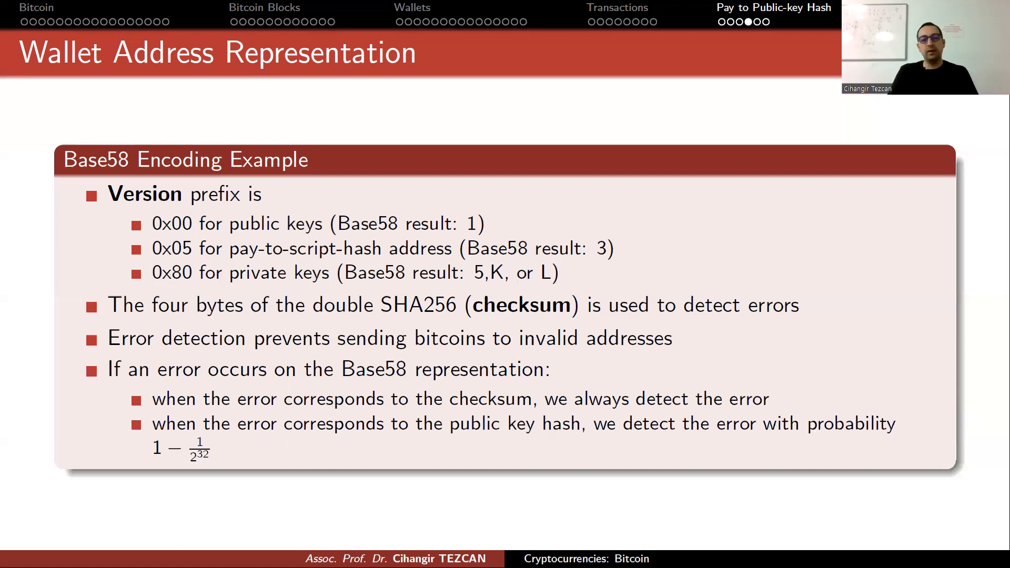
mouse_move(592, 487)
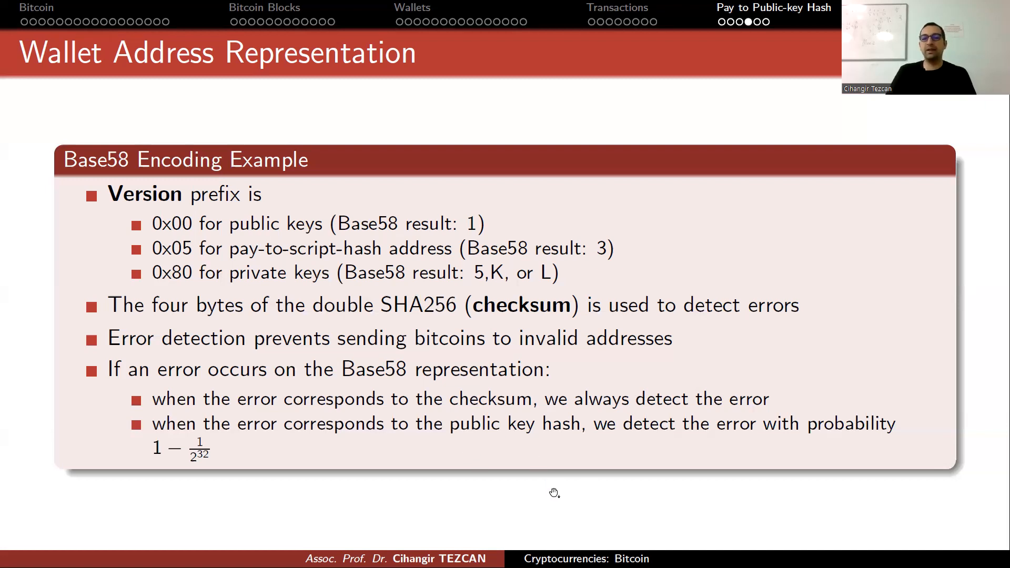
mouse_move(165, 471)
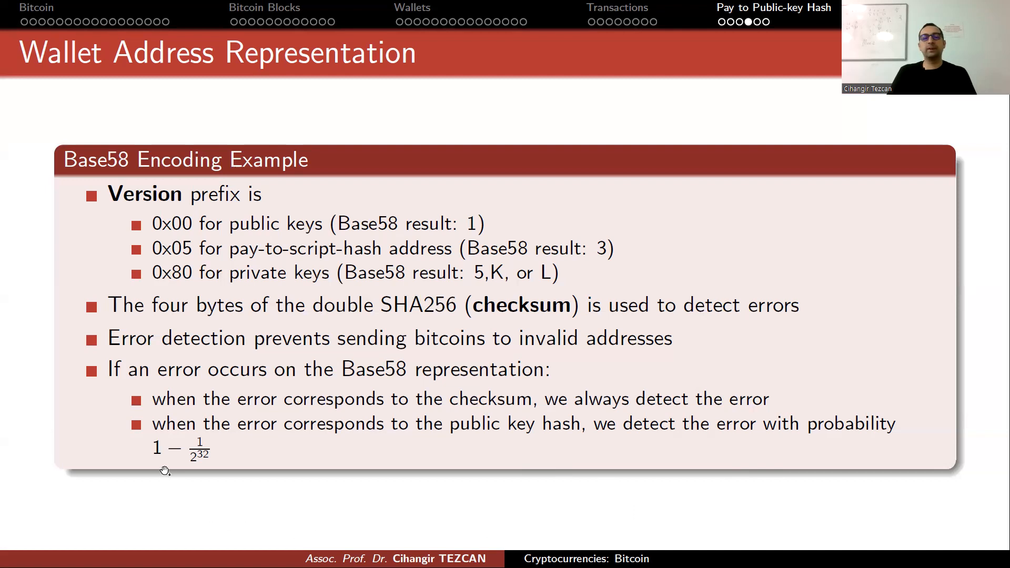
mouse_move(218, 473)
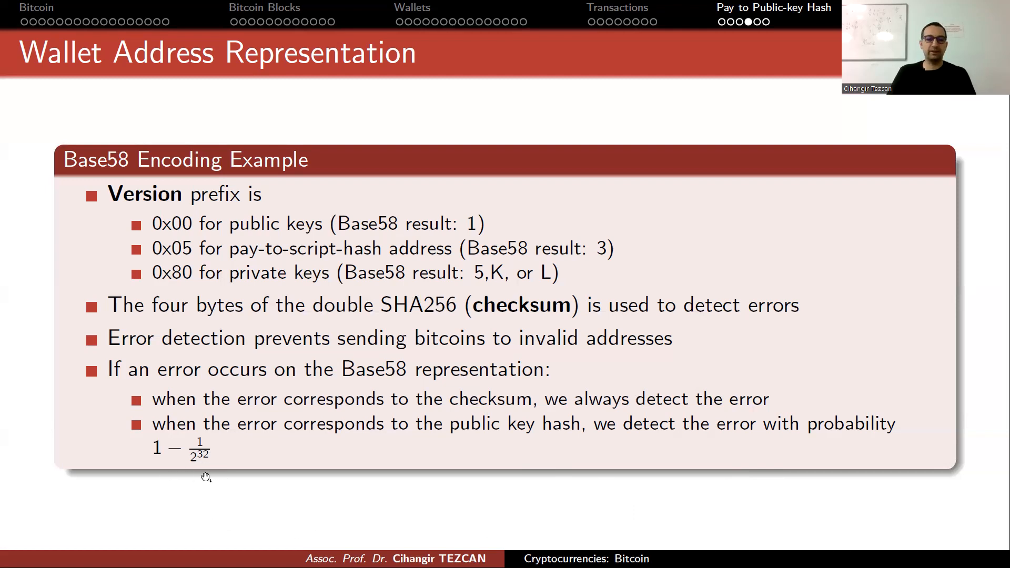
mouse_move(196, 467)
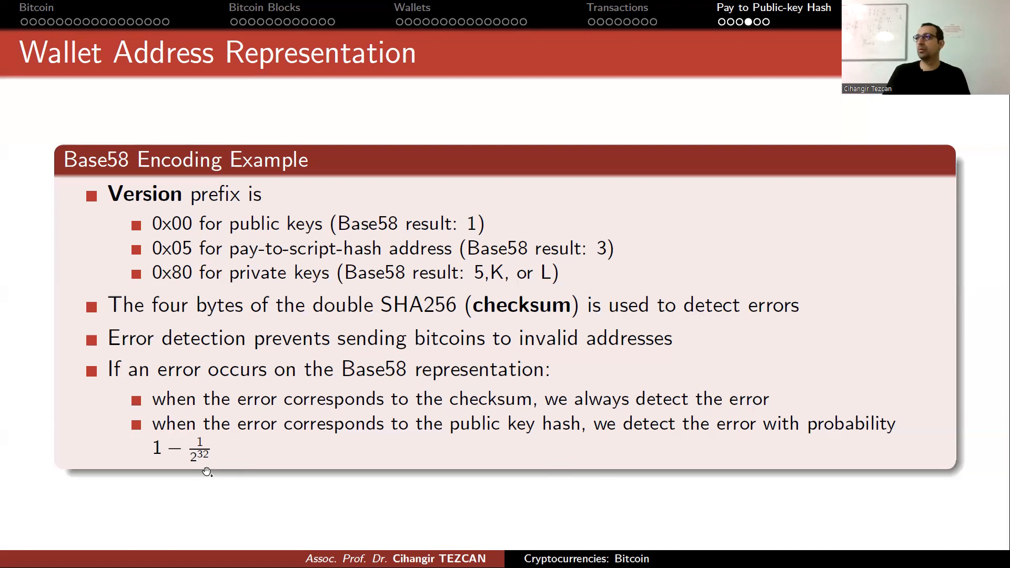
mouse_move(240, 468)
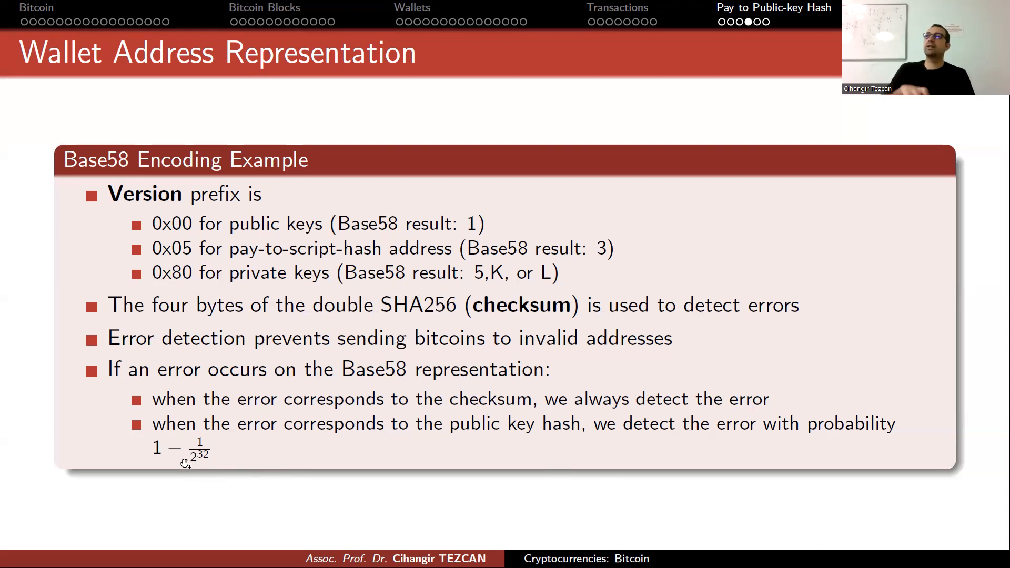
mouse_move(197, 469)
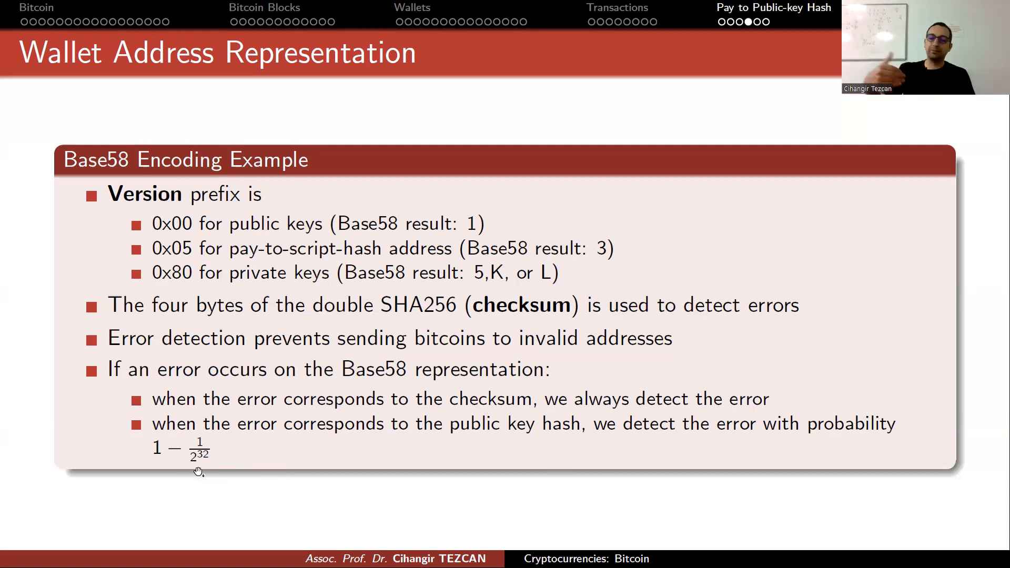
mouse_move(207, 474)
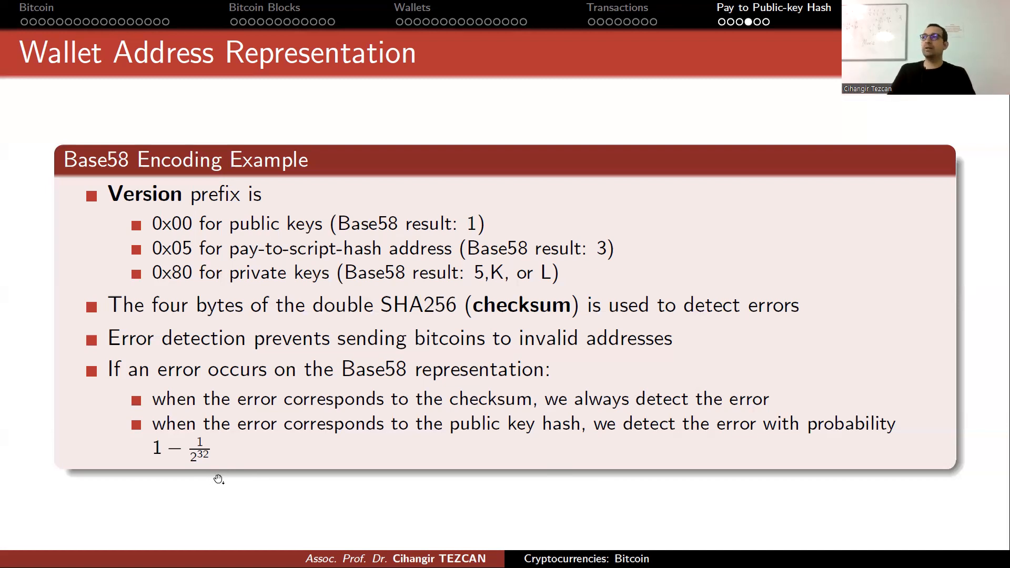
mouse_move(188, 418)
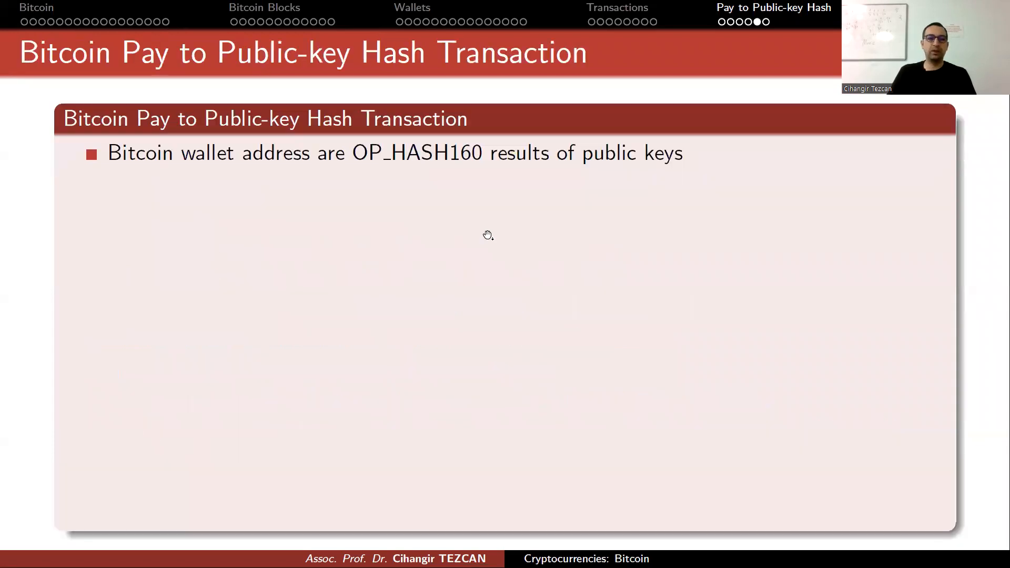
mouse_move(492, 250)
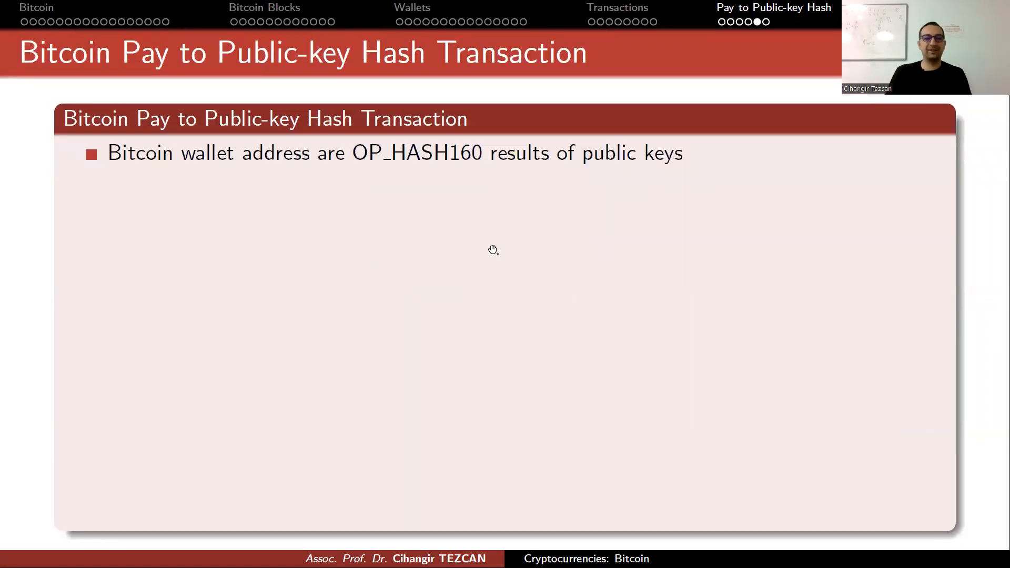
mouse_move(403, 255)
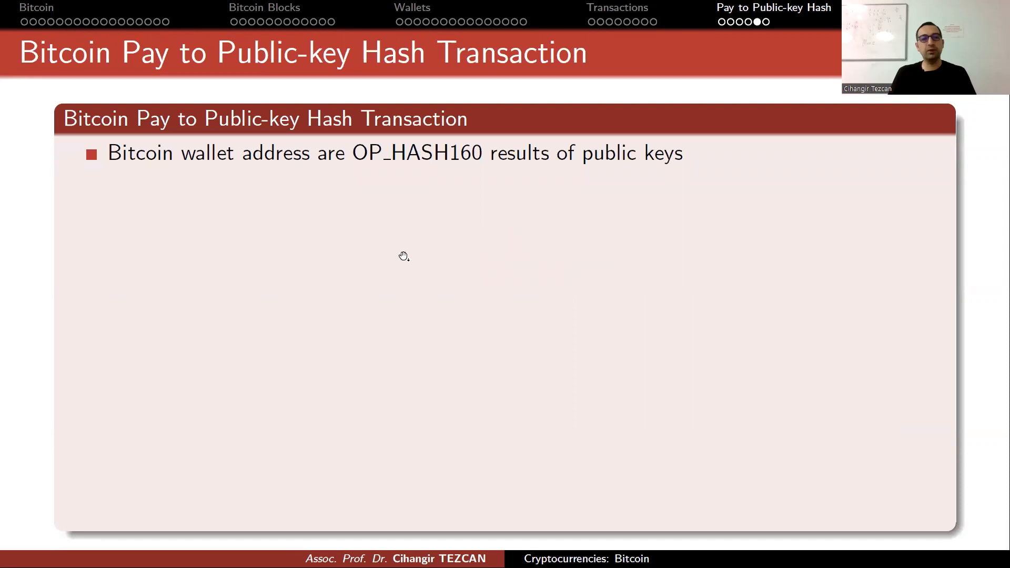
mouse_move(455, 176)
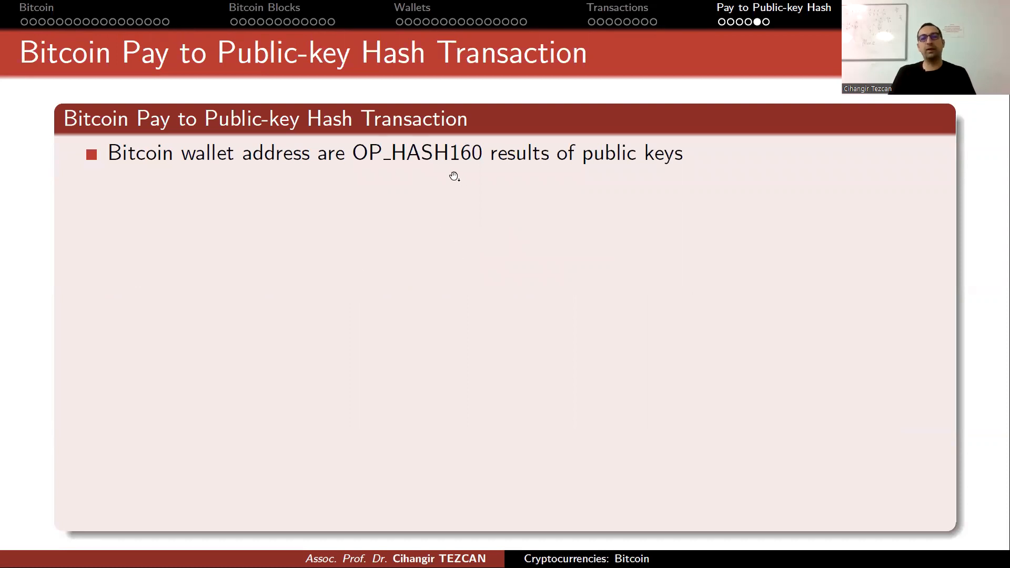
mouse_move(641, 191)
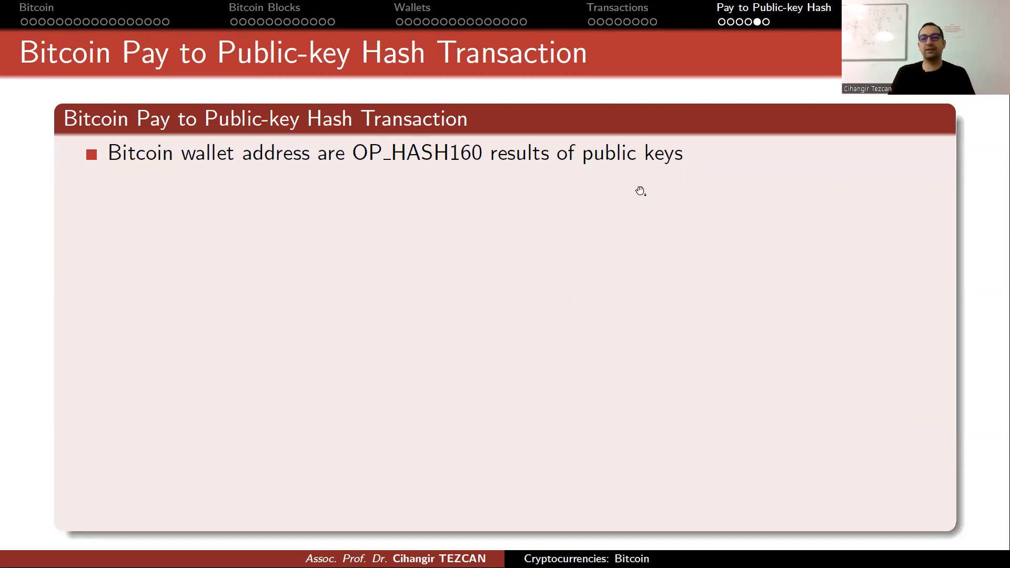
mouse_move(385, 177)
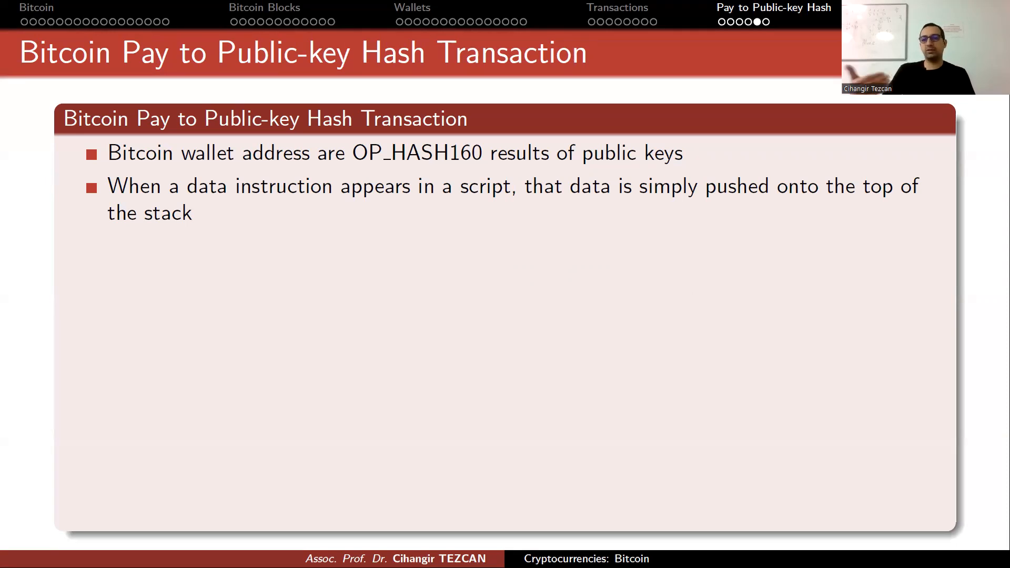
Reveal the point that opcodes operate on data at the top of the stack.
click(815, 292)
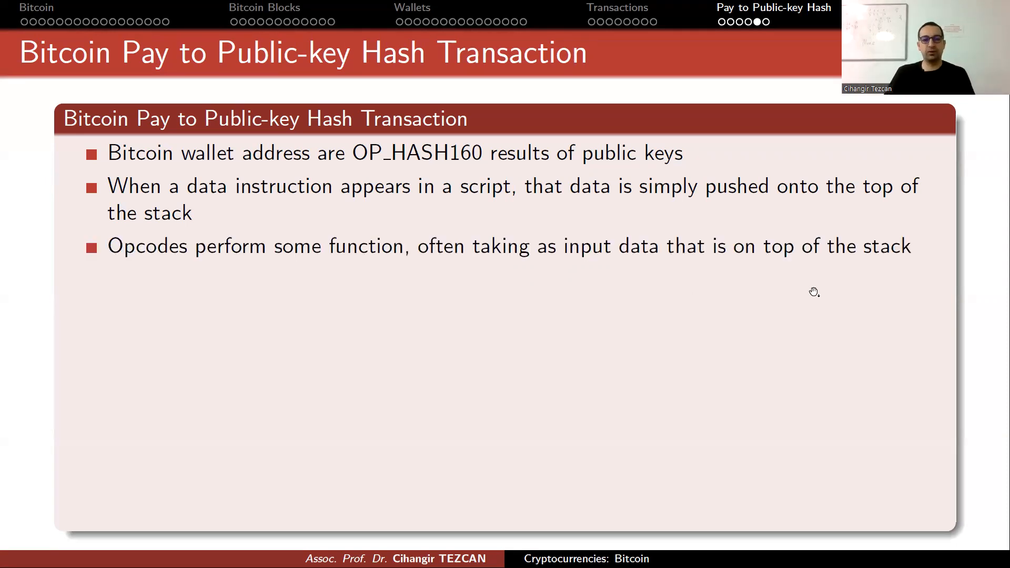
mouse_move(810, 299)
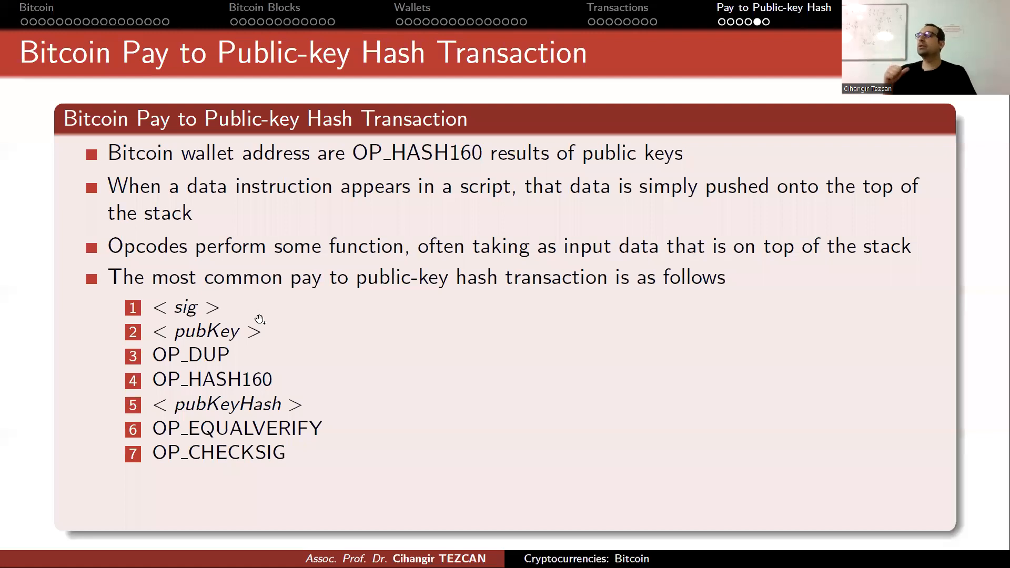
mouse_move(92, 452)
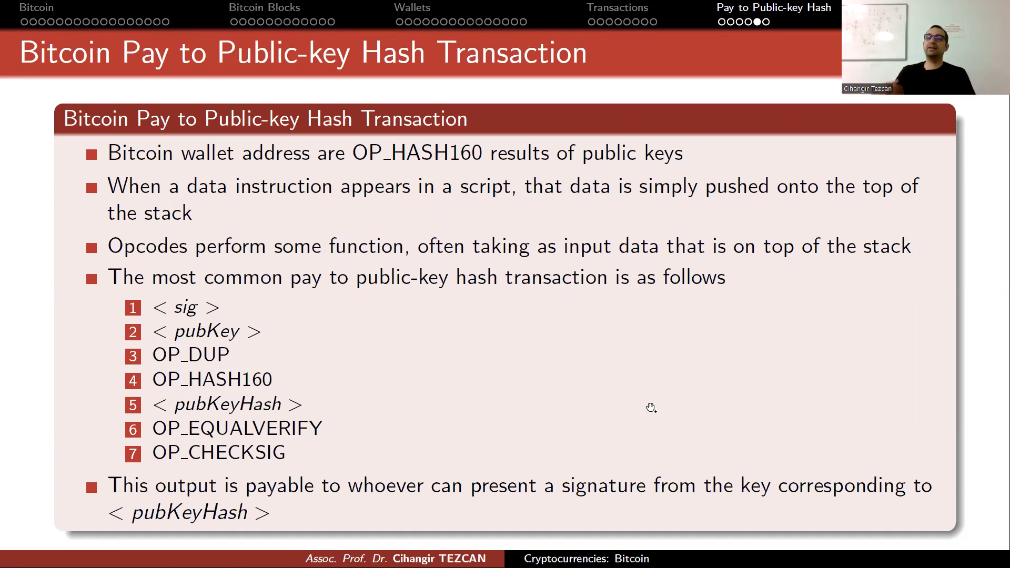
mouse_move(161, 354)
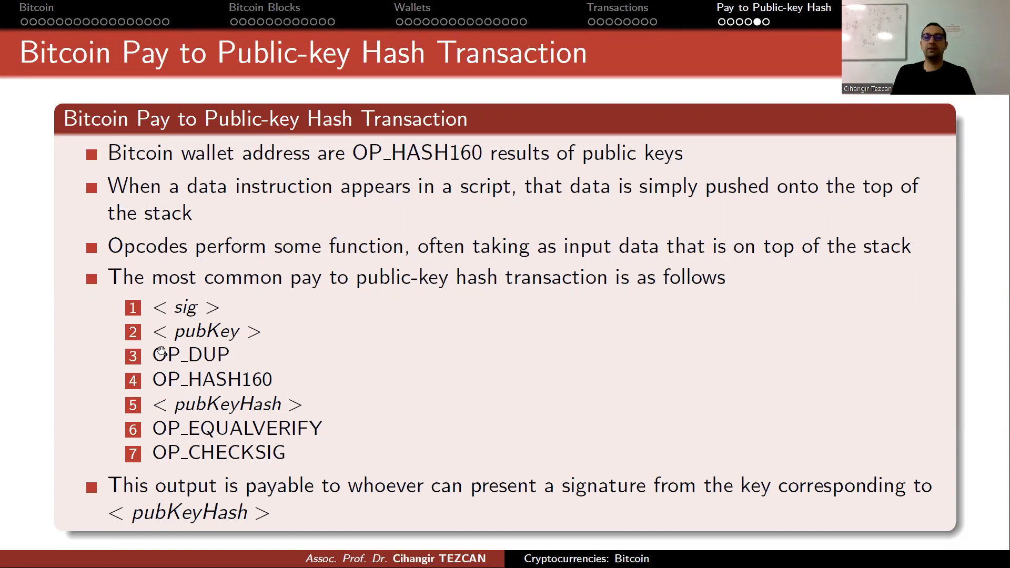
mouse_move(257, 395)
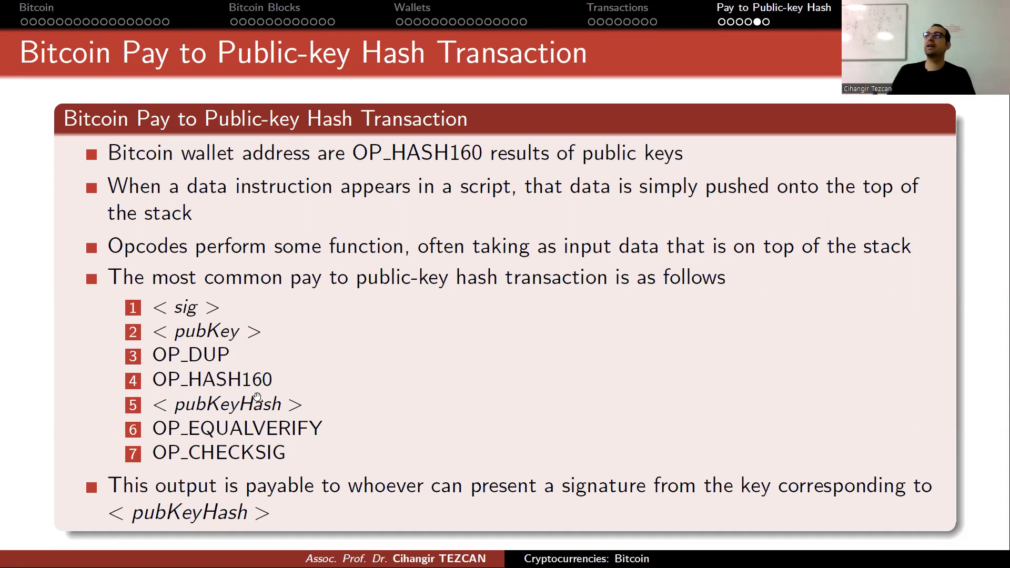
mouse_move(192, 355)
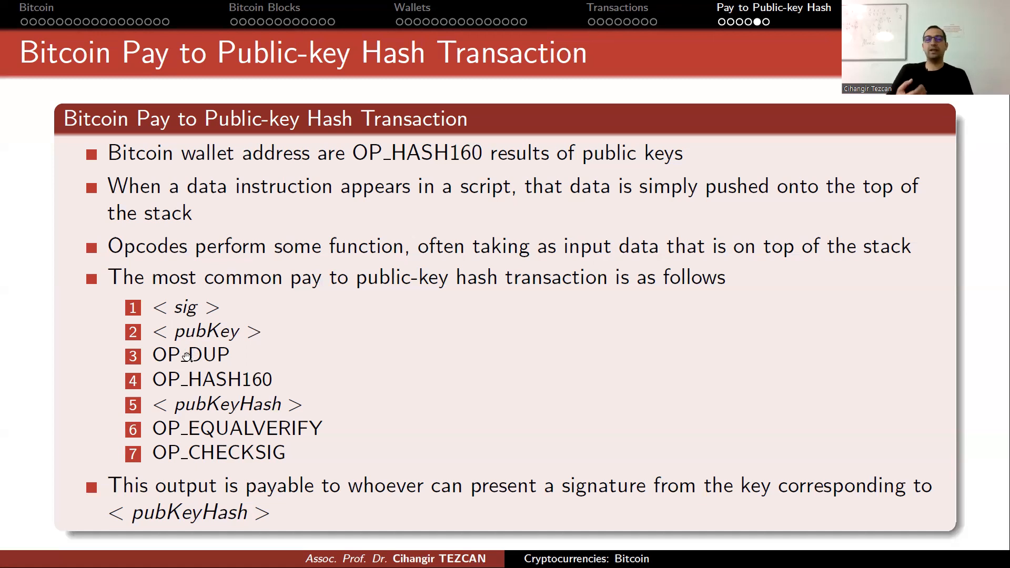
mouse_move(191, 460)
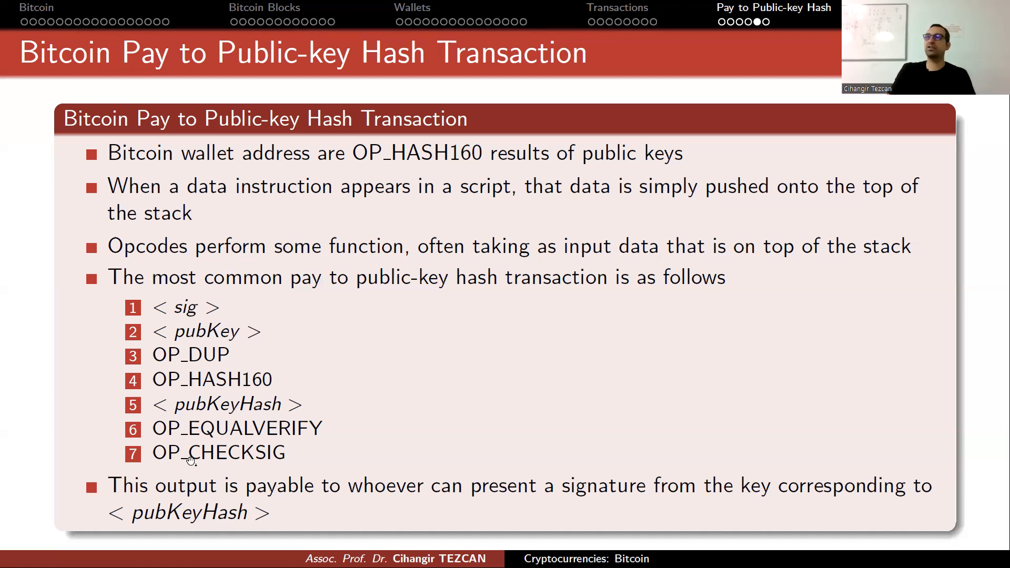
mouse_move(232, 403)
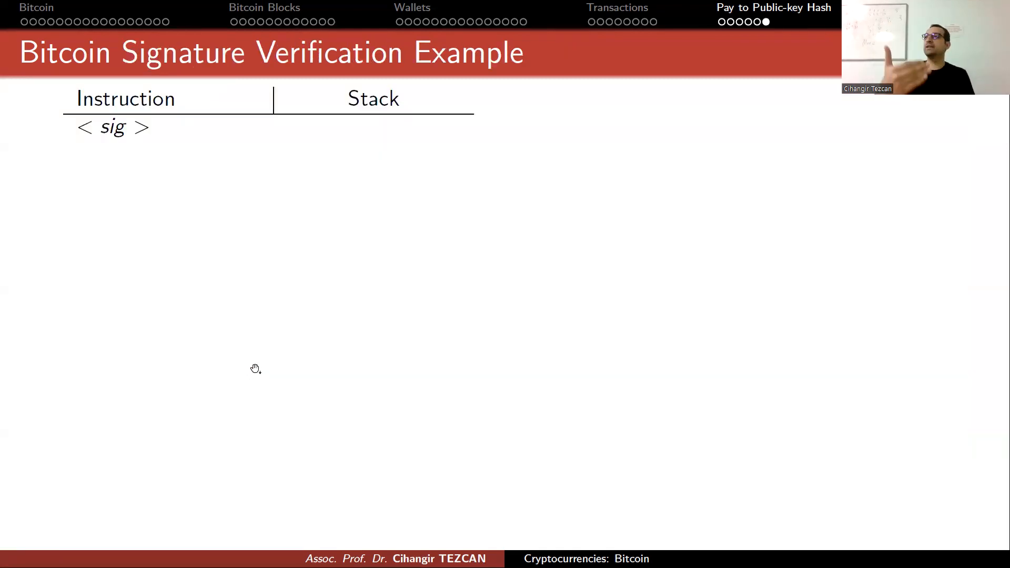
mouse_move(111, 146)
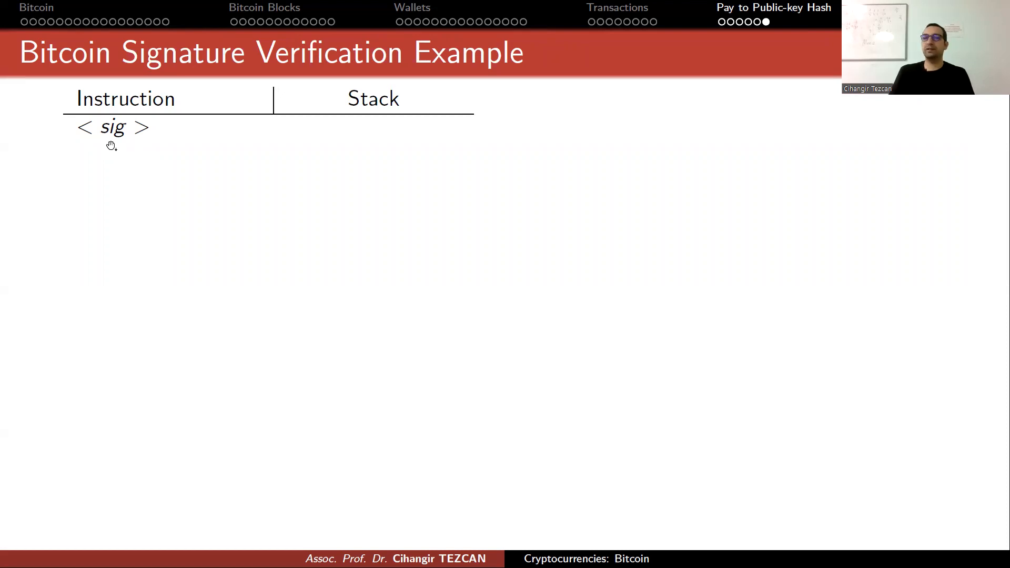